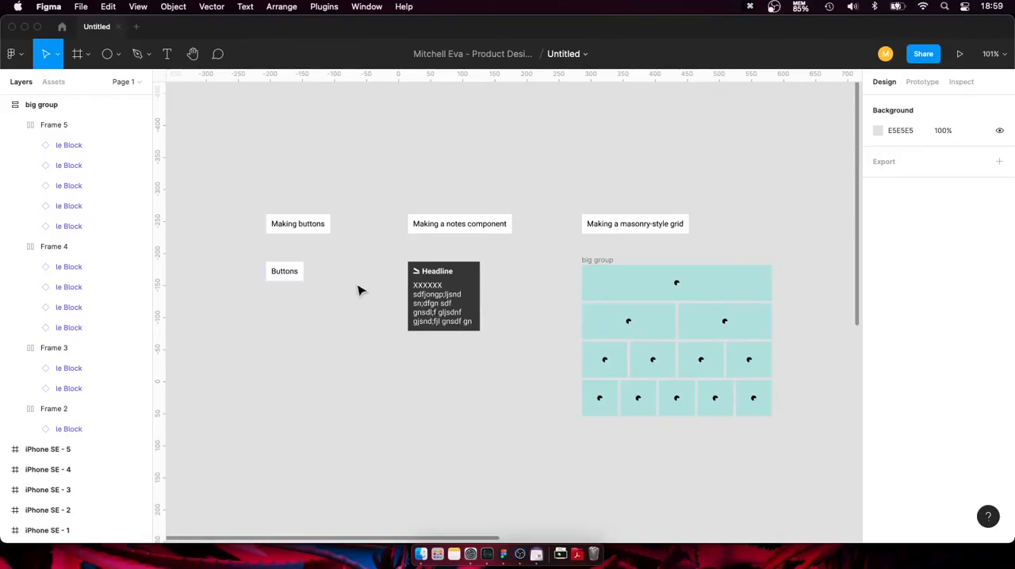
mouse_move(331, 287)
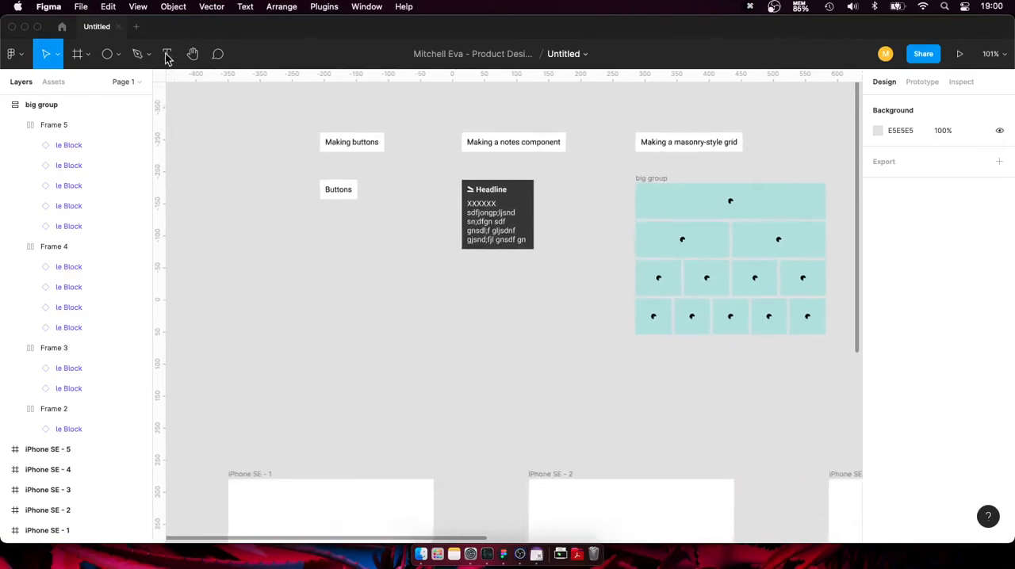
Step: Pick the Text tool to add a Button label below the Buttons heading
left_click(167, 54)
type("Button")
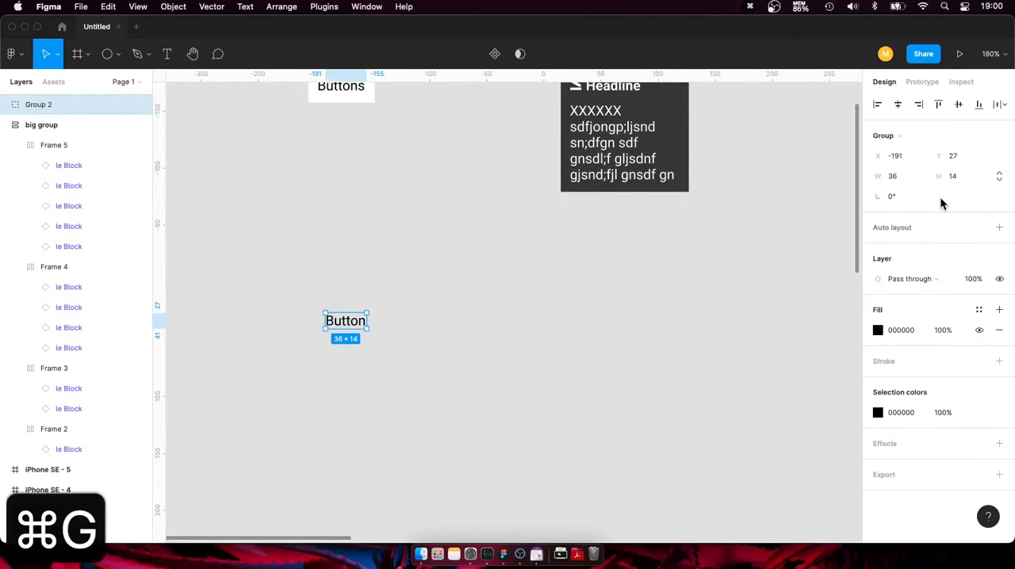
Step: Give the Button label auto layout, centred, with padding 4, corner radius 4, and a fill
key("shift+a")
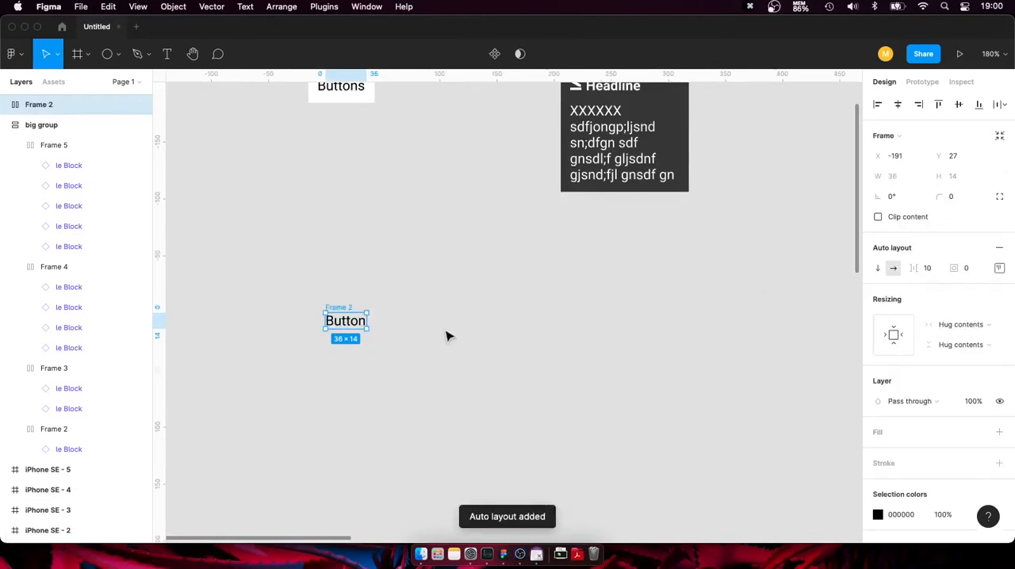
left_click(1000, 268)
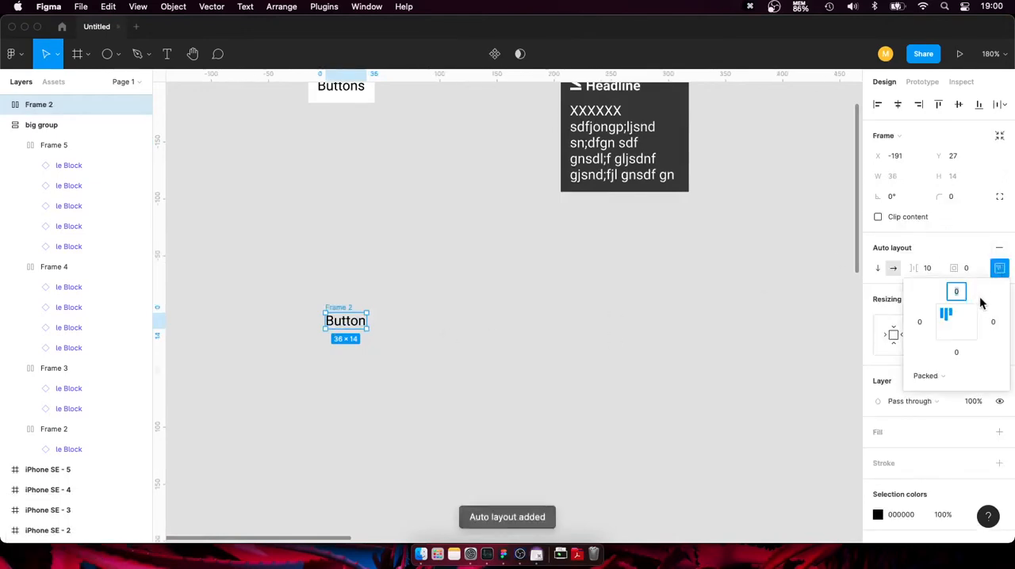
left_click(955, 321)
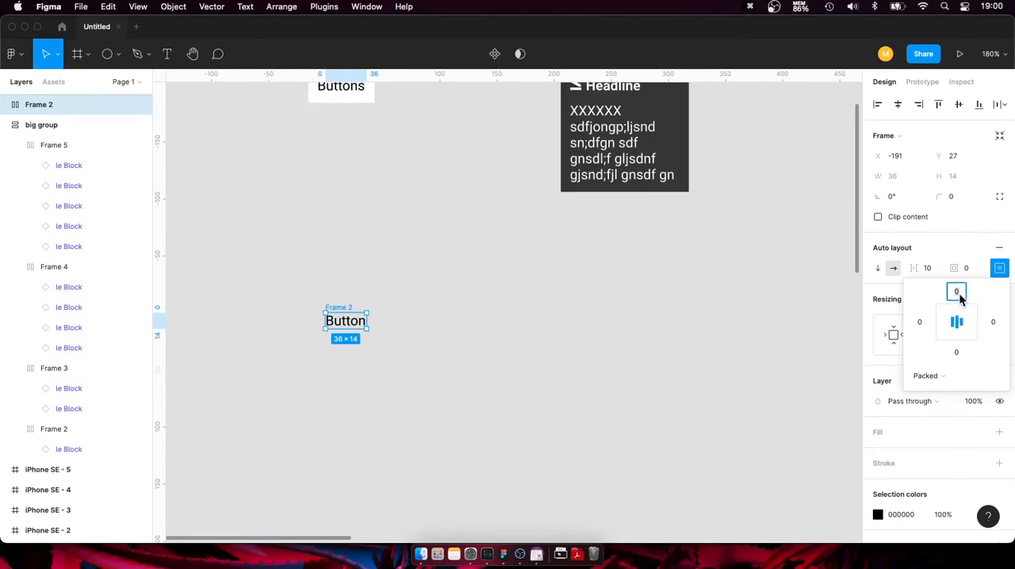
left_click(966, 268)
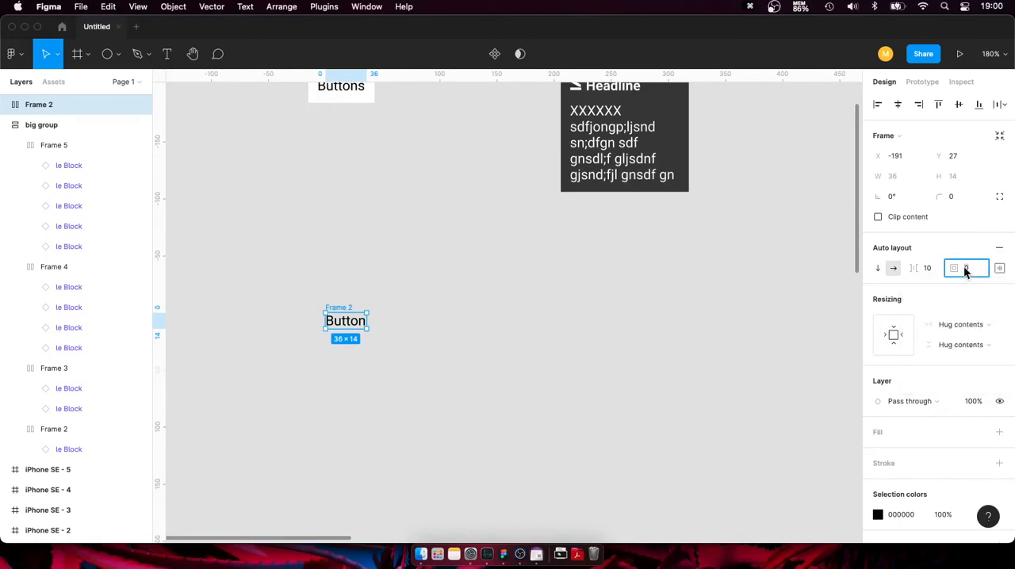
type("4")
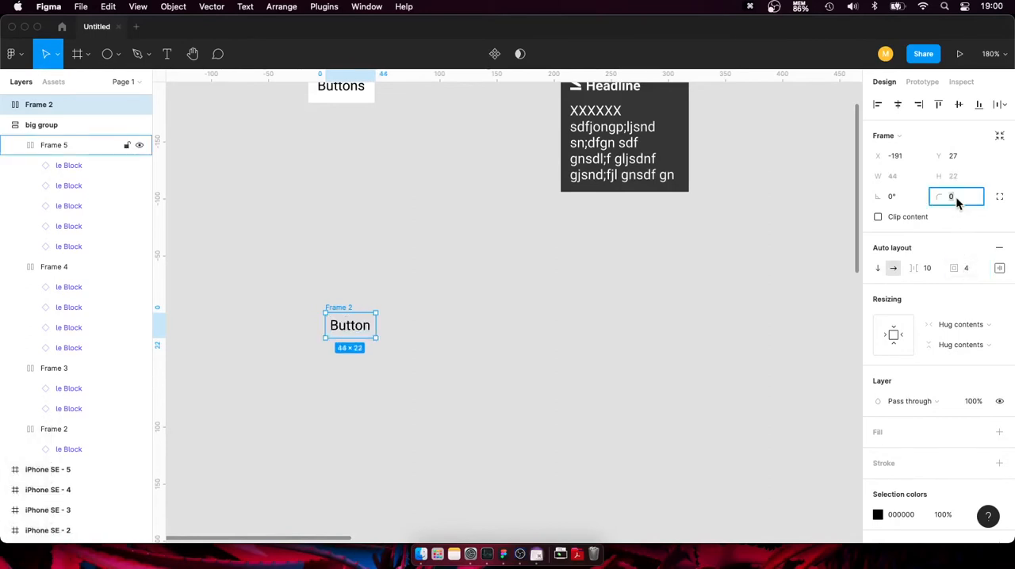
type("4")
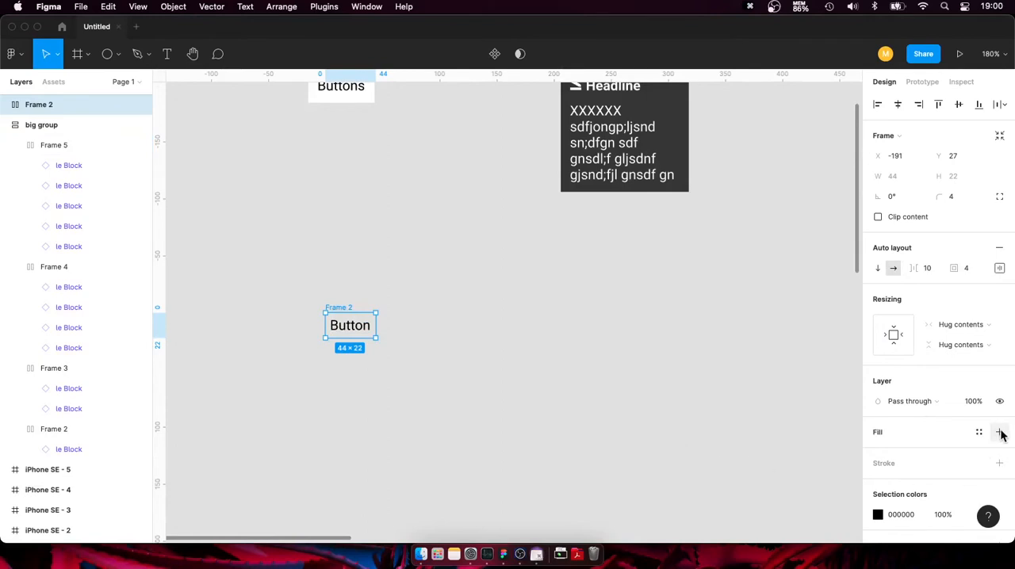
left_click(1000, 432)
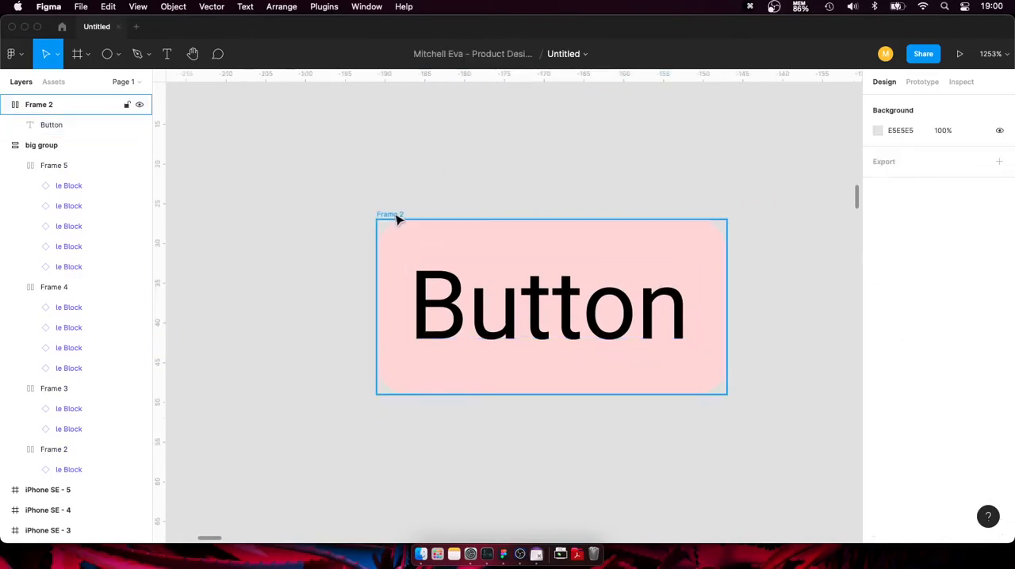
Step: Set the button fill to dark grey 3A3A3A and the label text to white FFF
left_click(878, 452)
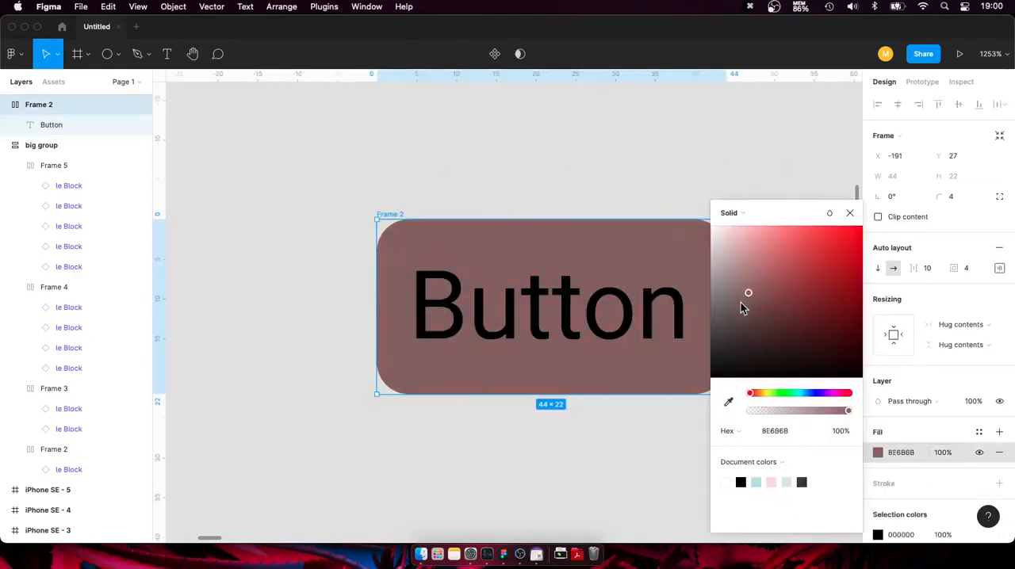
left_click_drag(748, 293, 710, 342)
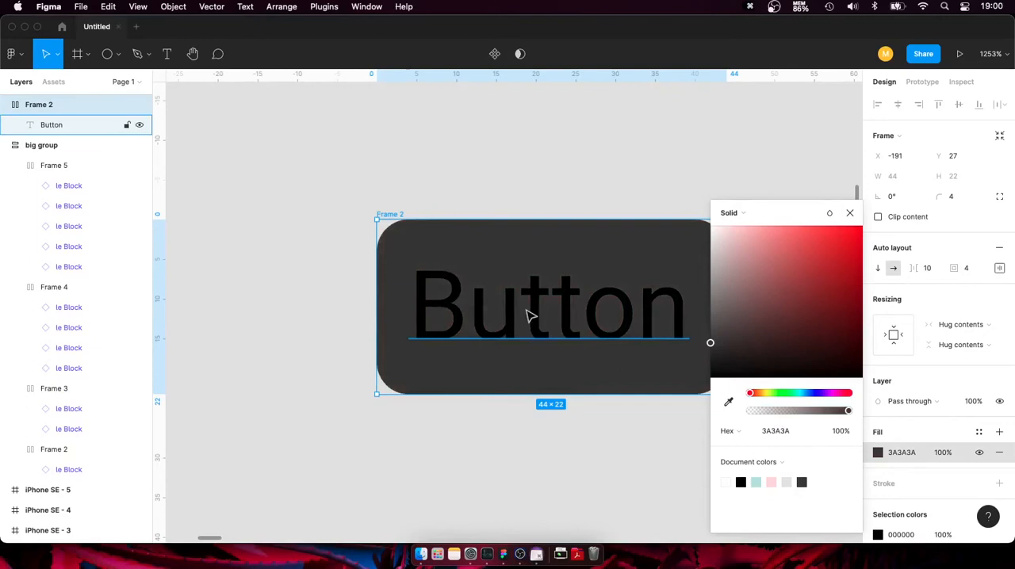
type("fff")
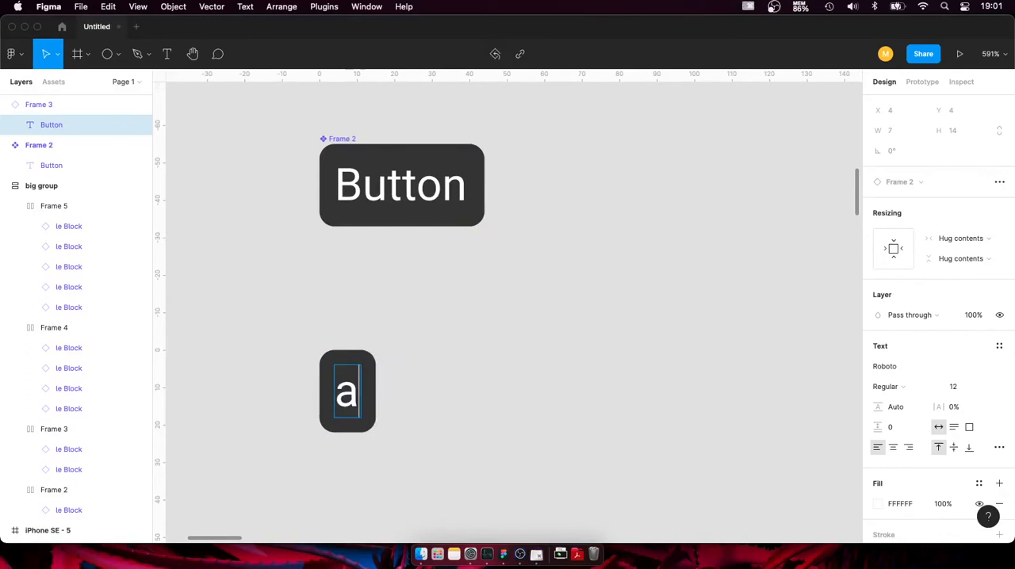
Step: Change the instance label to 'asdfasdf asdfasdf as' so the button widens
type("asdfasdf asdfasdf as")
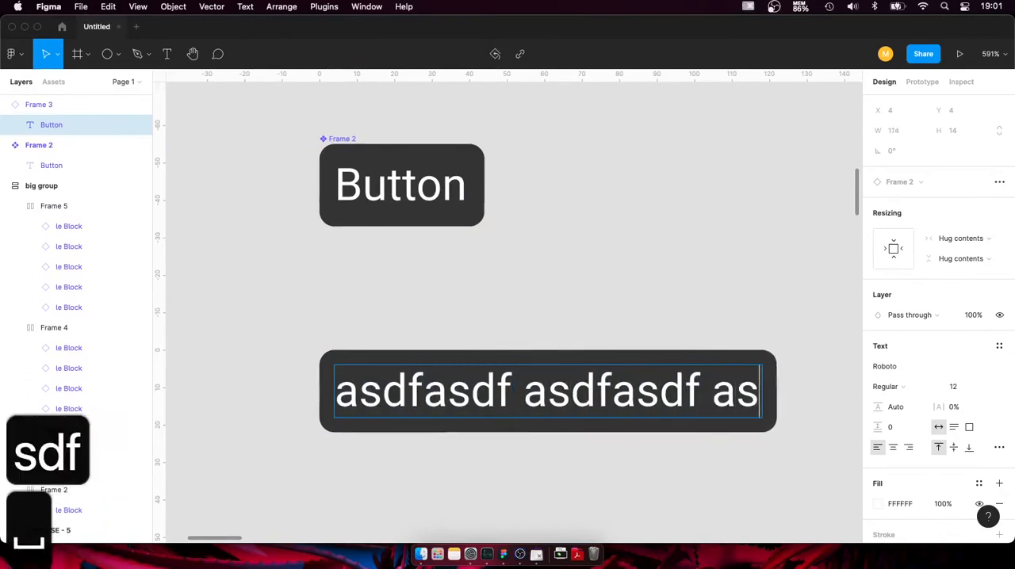
scroll("down", 3)
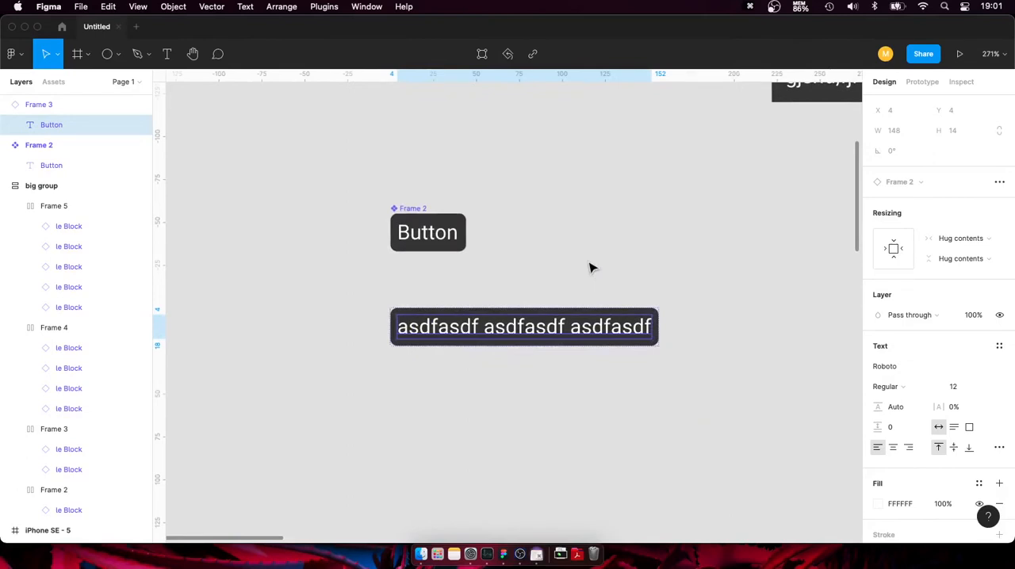
mouse_move(478, 253)
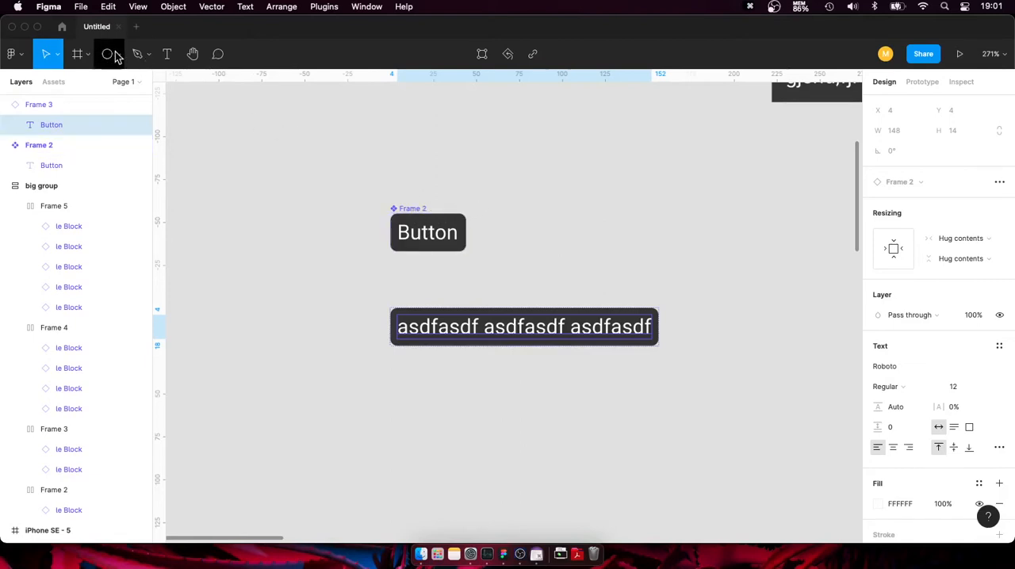
Step: Draw a grey circle icon in the button component and adjust the icon-label gap
left_click(119, 54)
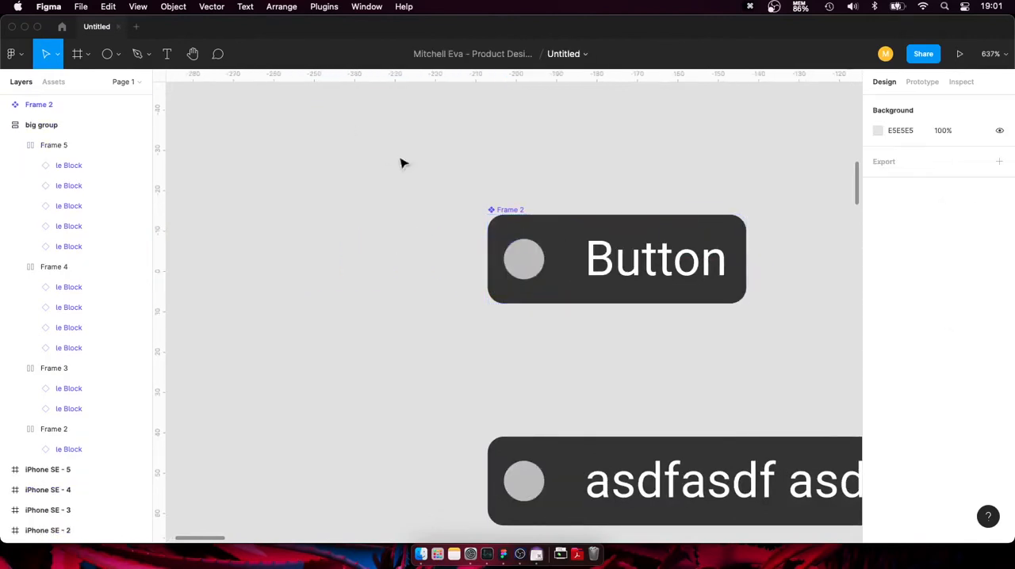
left_click(617, 259)
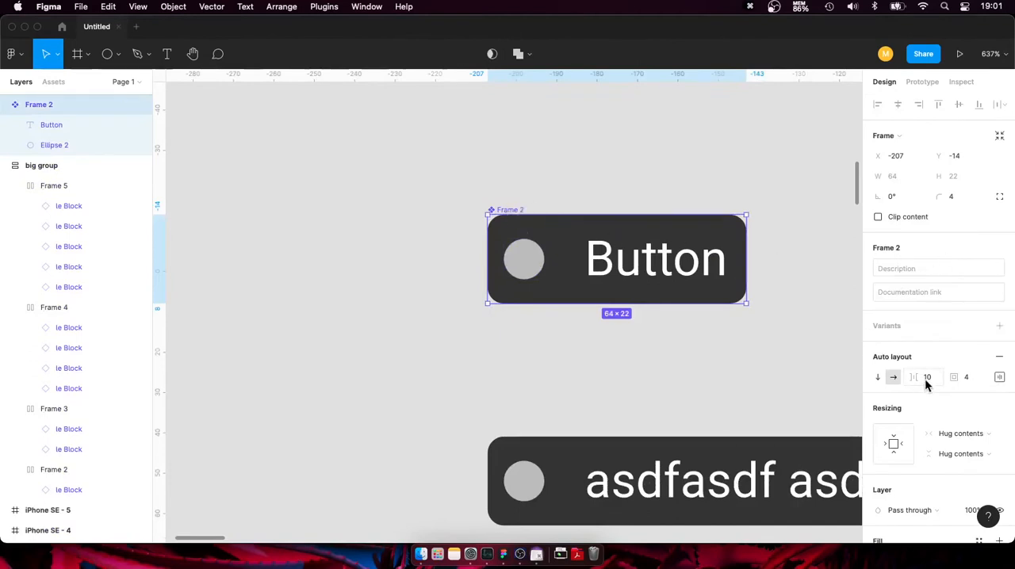
left_click(926, 376)
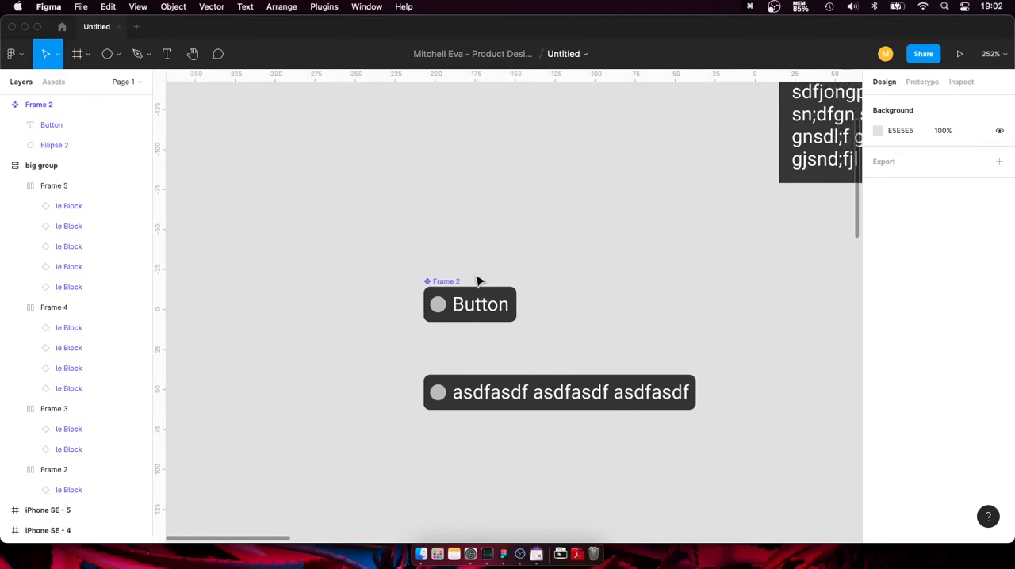
left_click(479, 305)
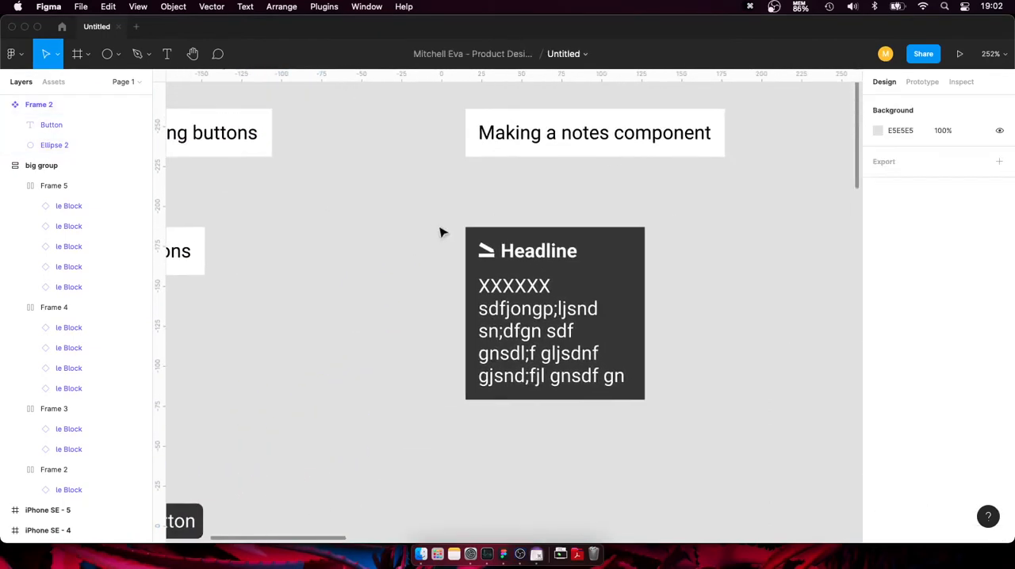
Step: Type placeholder text below the notes card and narrow its box so it wraps
left_click(554, 313)
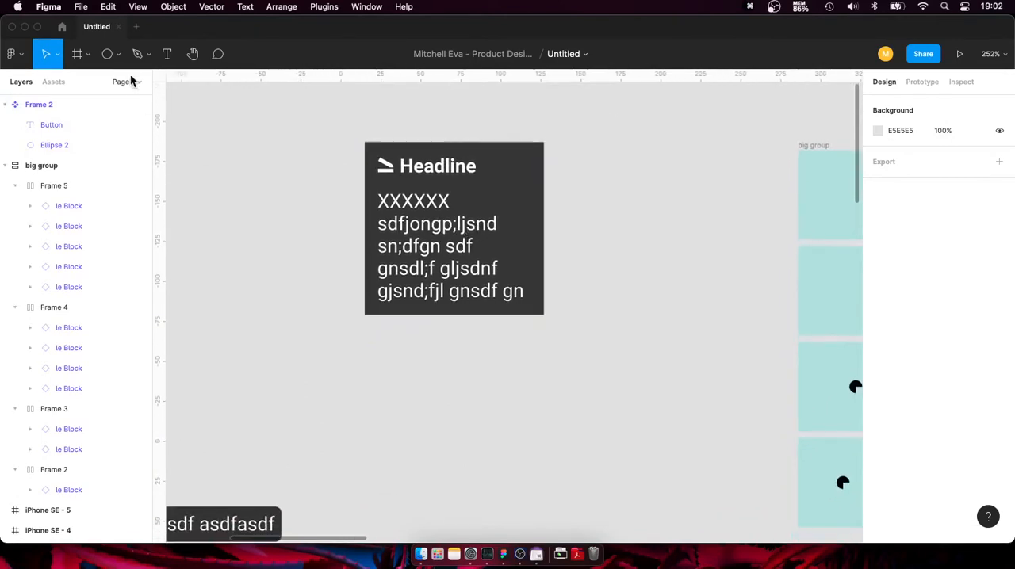
left_click(166, 54)
type("a")
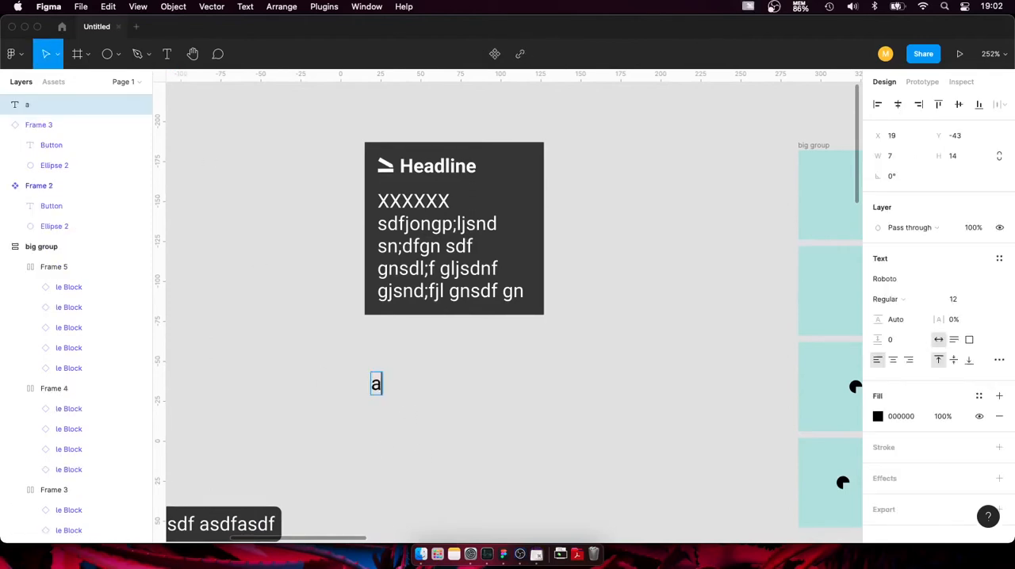
type("sdf[ sf opnn sapngnb")
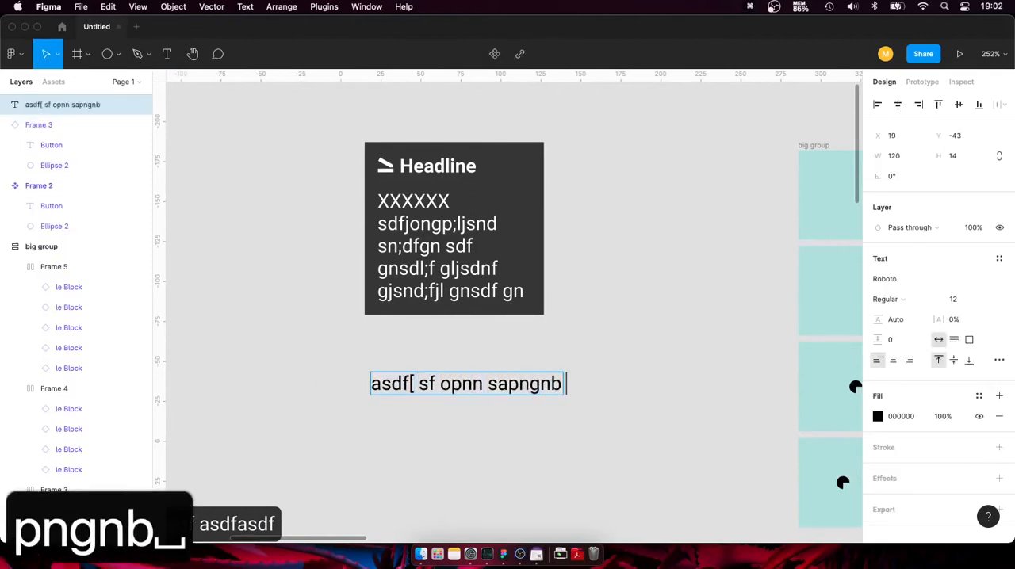
type("sfgsdfgsdgsdf")
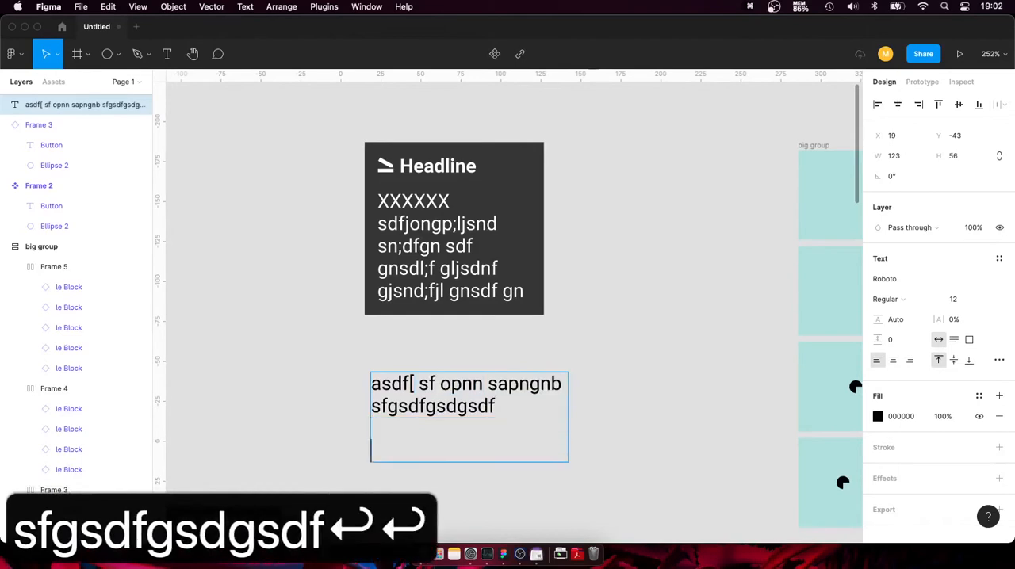
key("cmd+z")
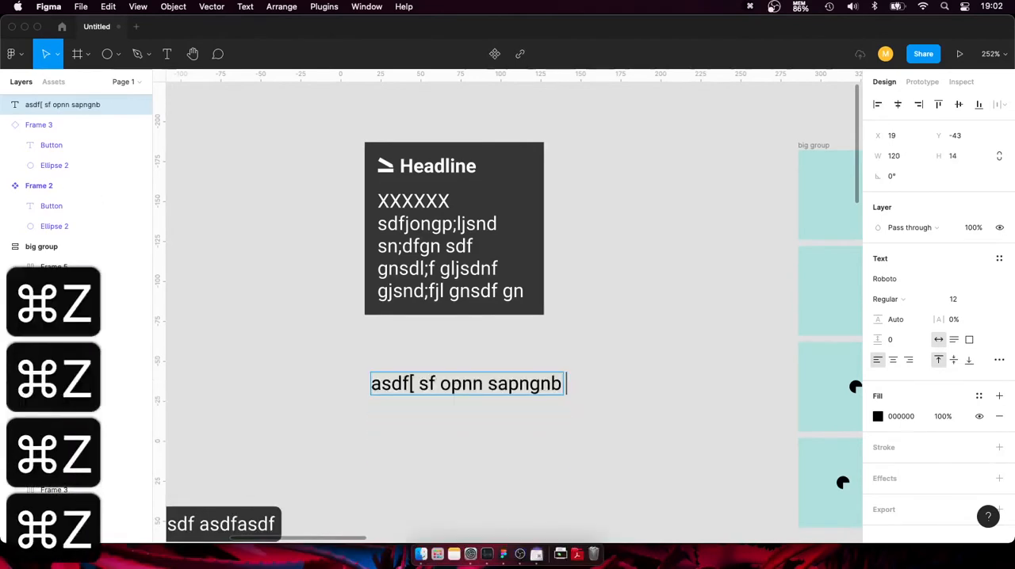
type("asfugohsdug sdfg")
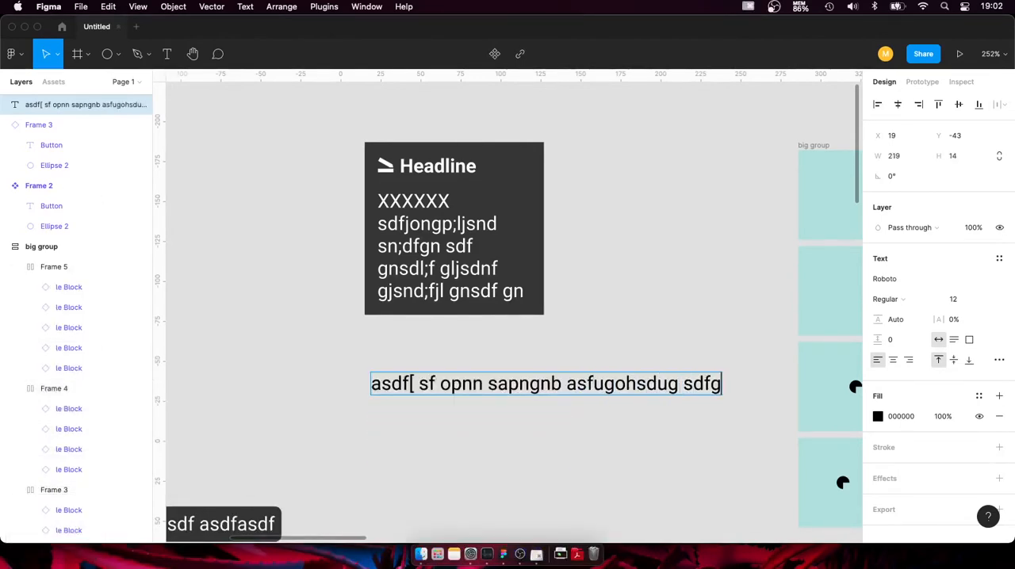
type("ps ds dfg")
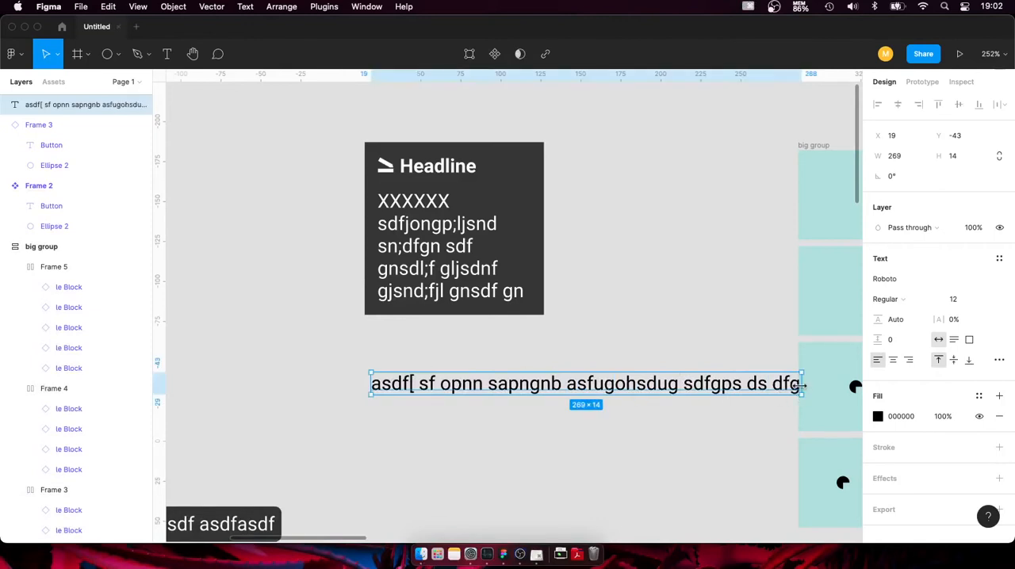
mouse_move(938, 339)
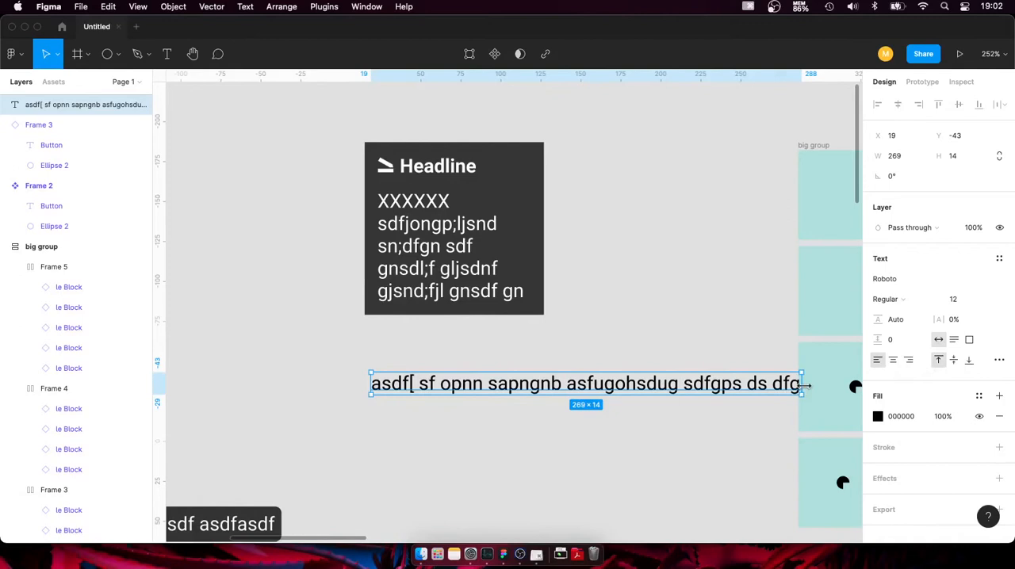
mouse_move(955, 340)
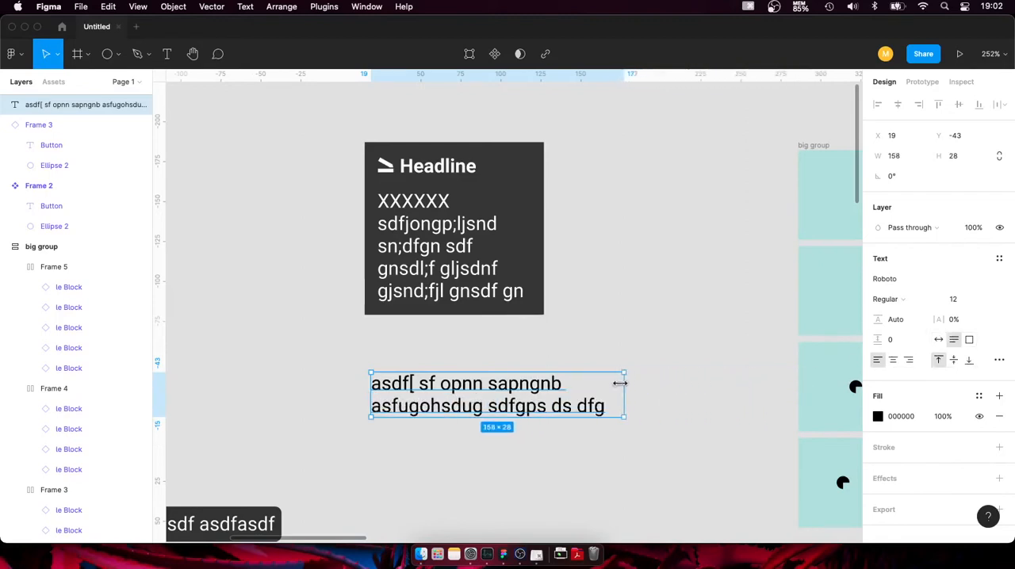
left_click_drag(624, 383, 545, 383)
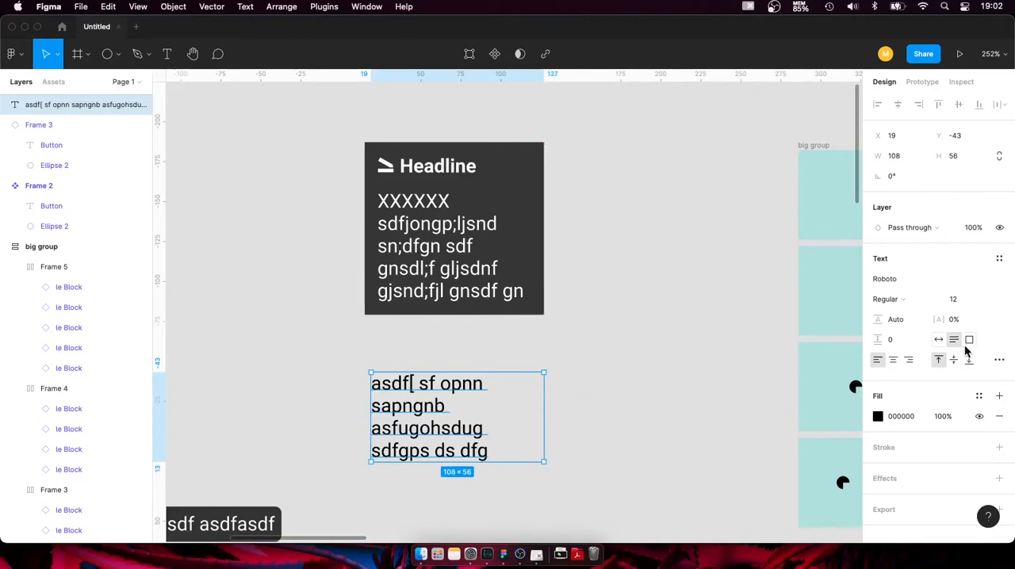
mouse_move(954, 339)
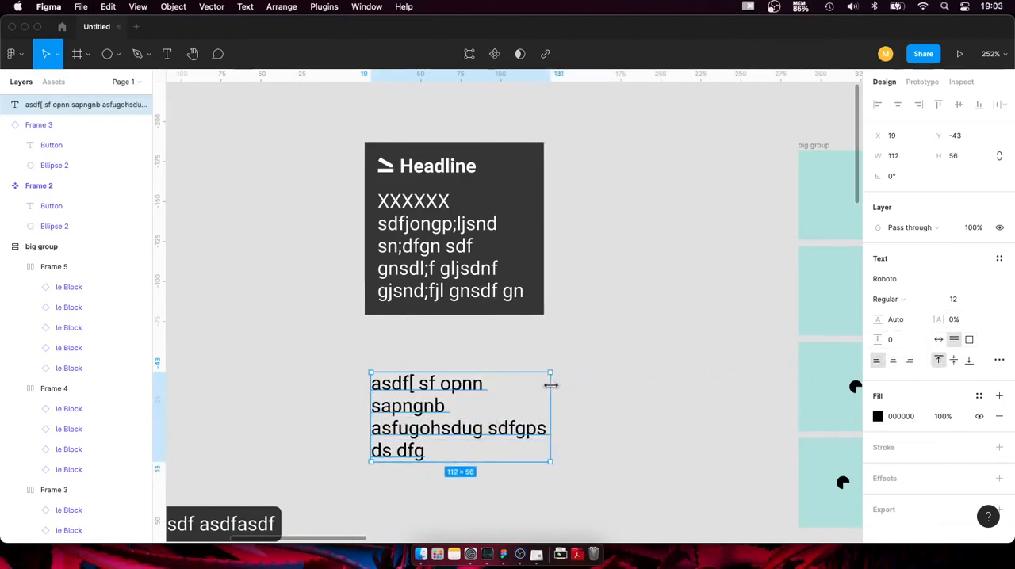
left_click_drag(551, 385, 544, 385)
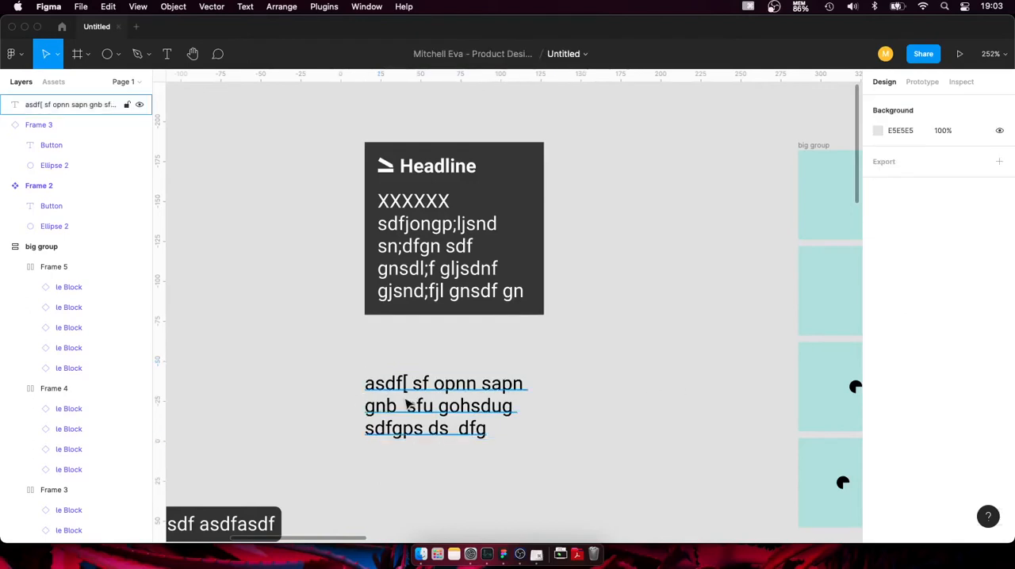
Step: Test a dot with the Ellipse tool, then drag the Icon group left of Headline
left_click(444, 405)
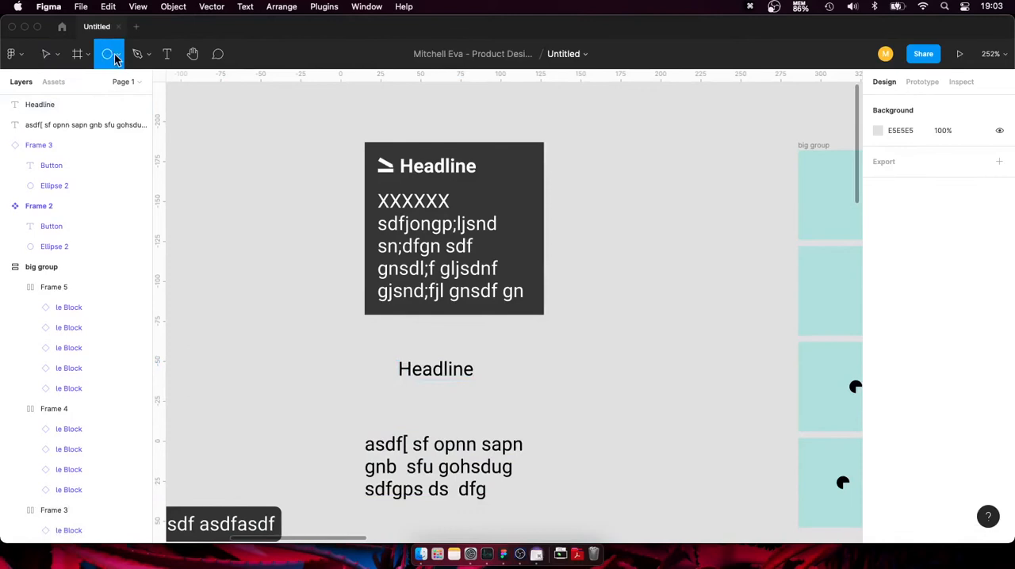
left_click(107, 54)
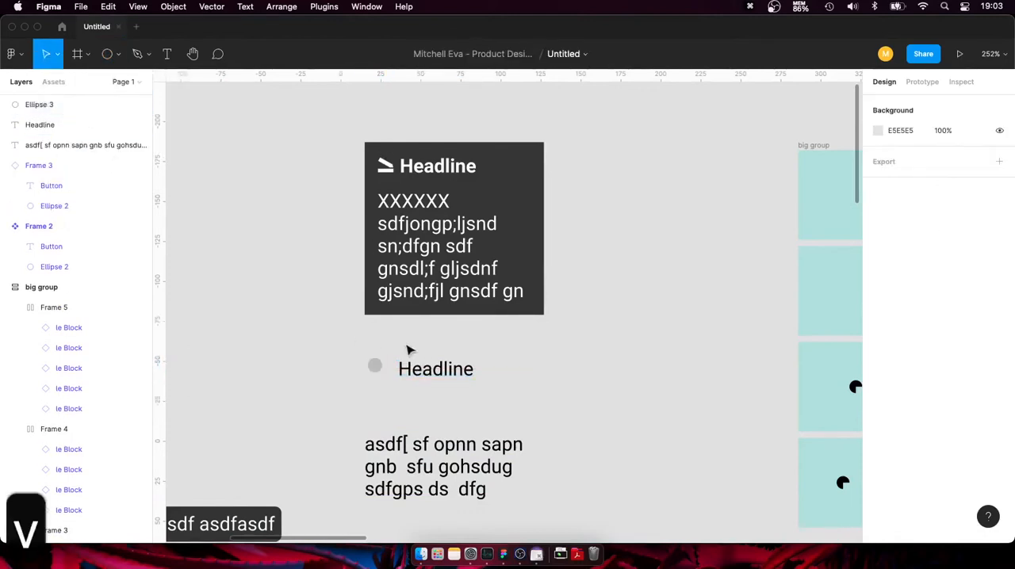
left_click(375, 364)
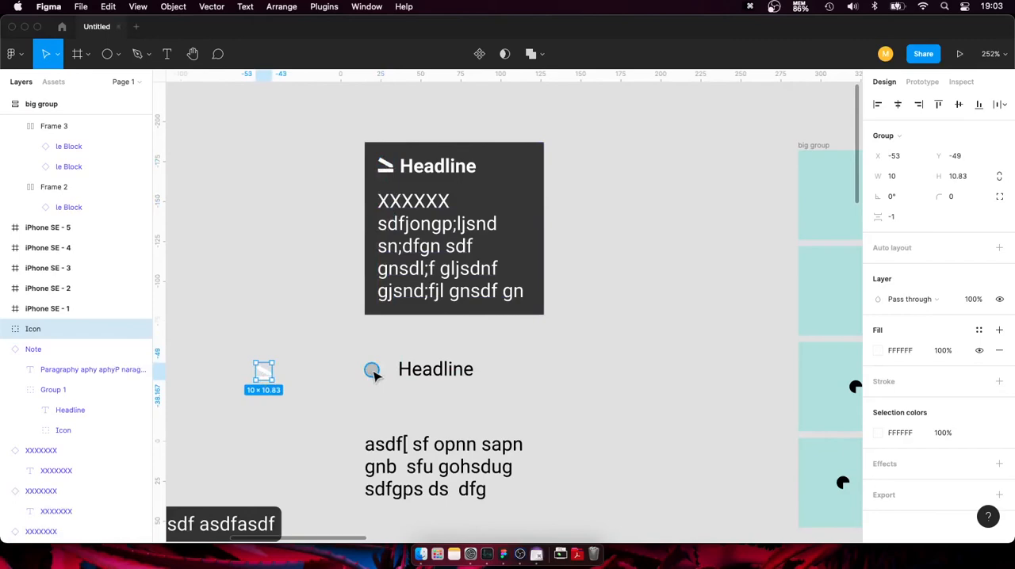
left_click_drag(264, 373, 373, 373)
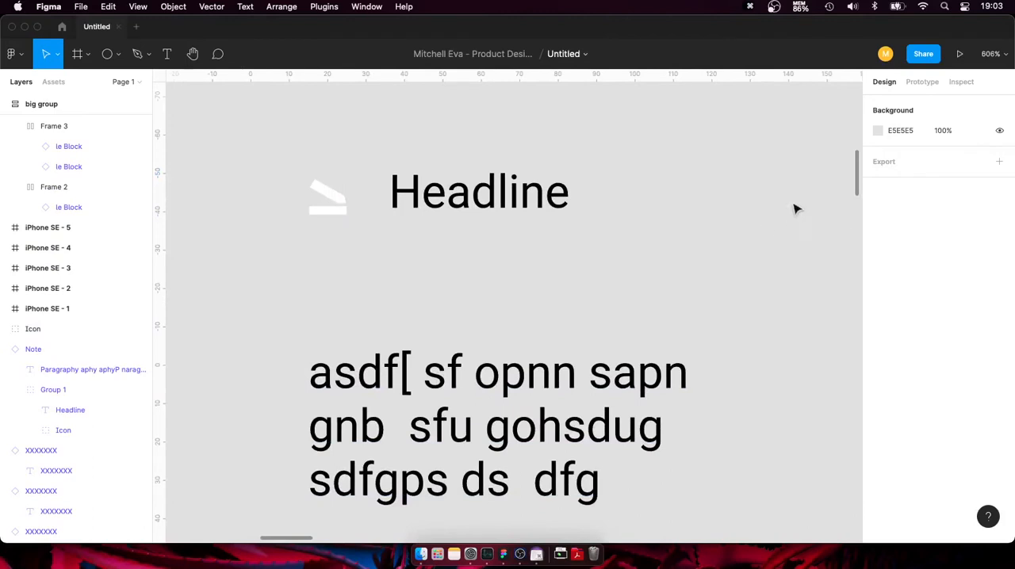
Step: Make the Headline white and select it with the Icon in Layers to frame them
left_click(478, 191)
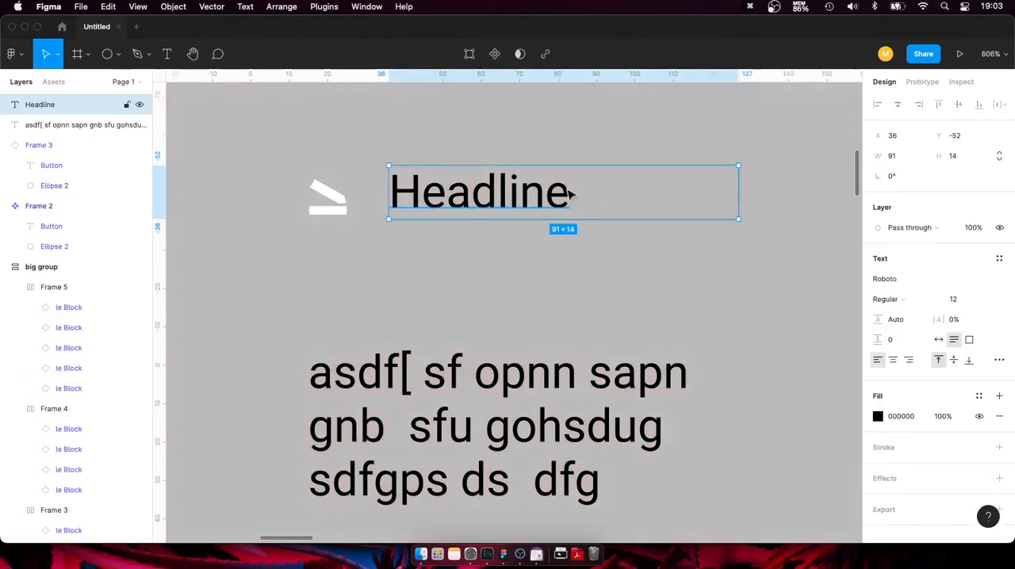
scroll("down", 3)
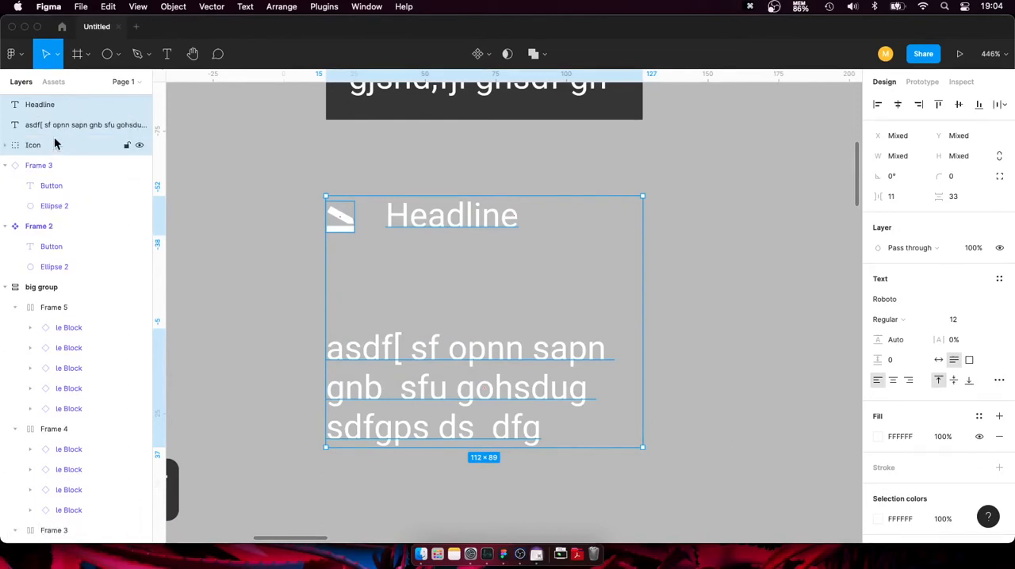
left_click(40, 104)
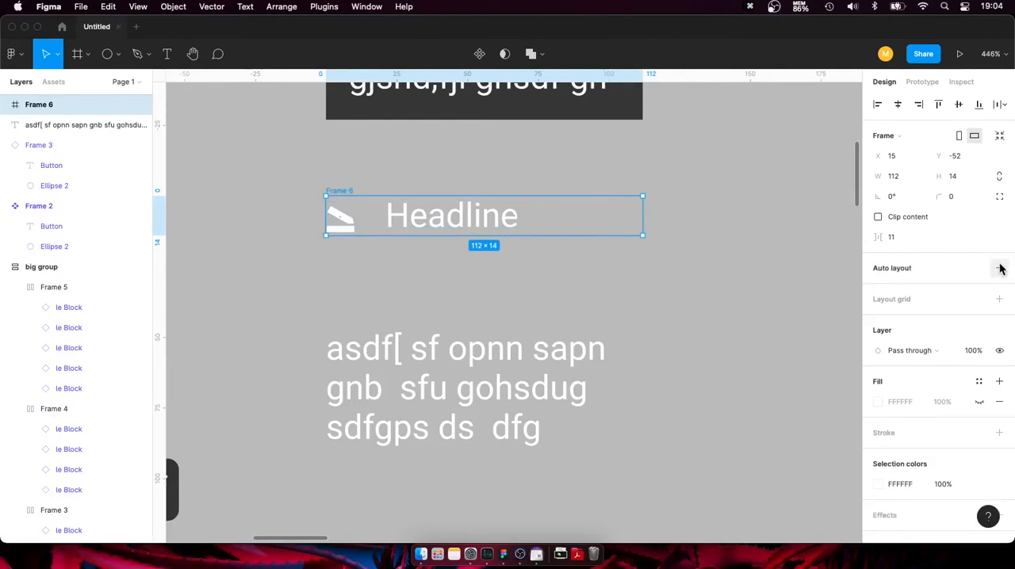
Step: Add auto layout to the icon-headline row and stack it with the paragraph at gap 8
left_click(999, 268)
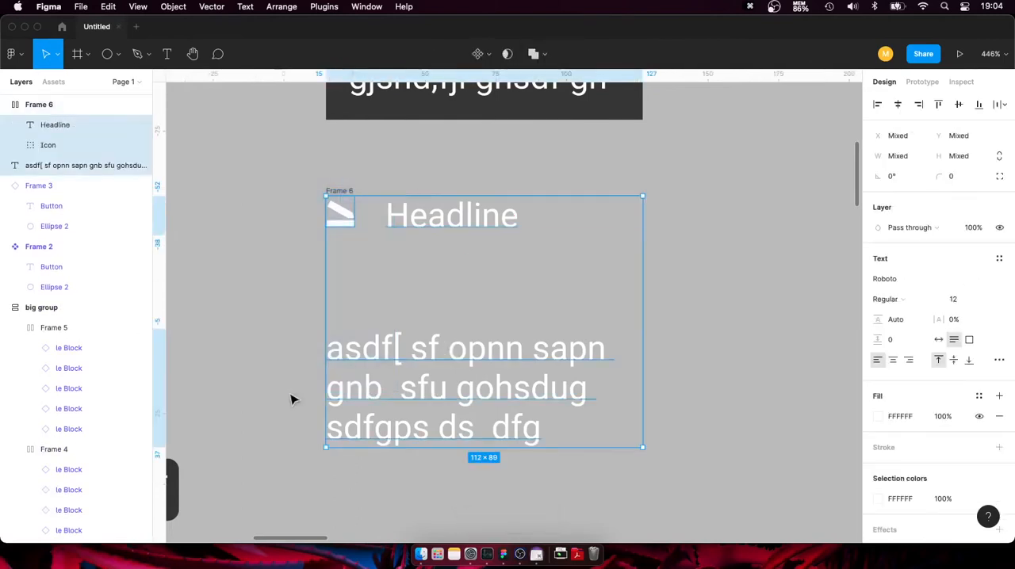
left_click(48, 145)
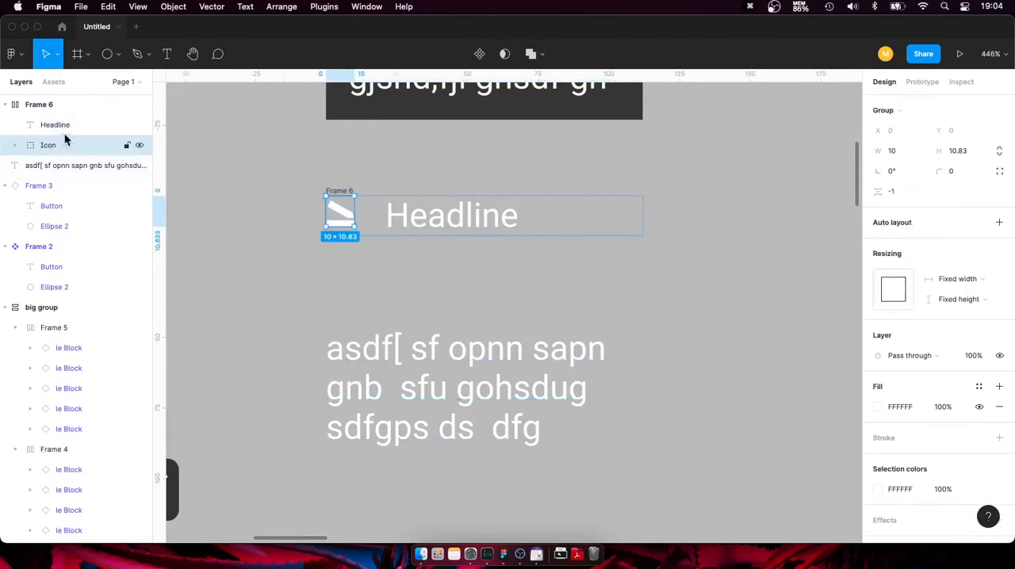
left_click(55, 124)
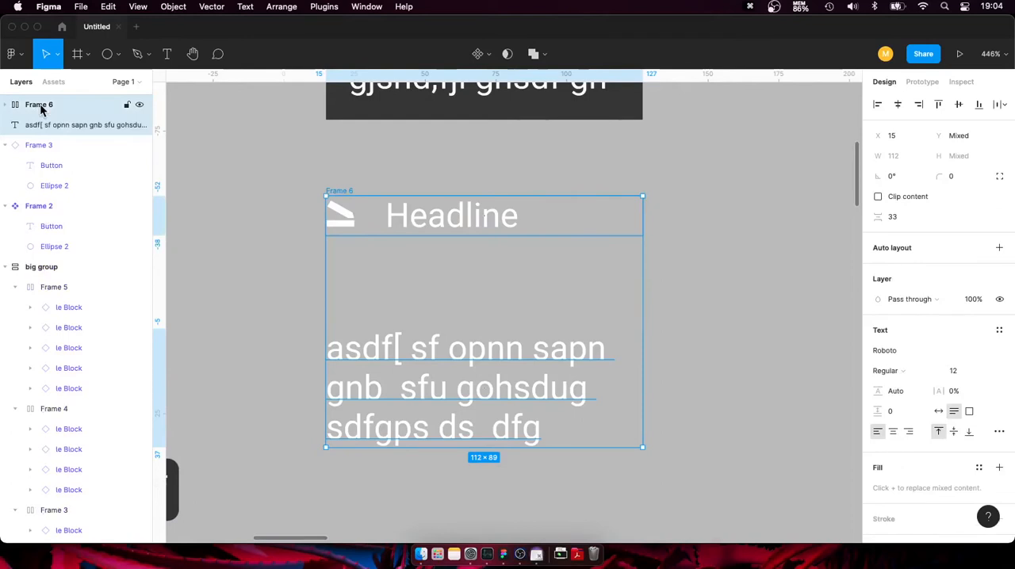
key("shift+a")
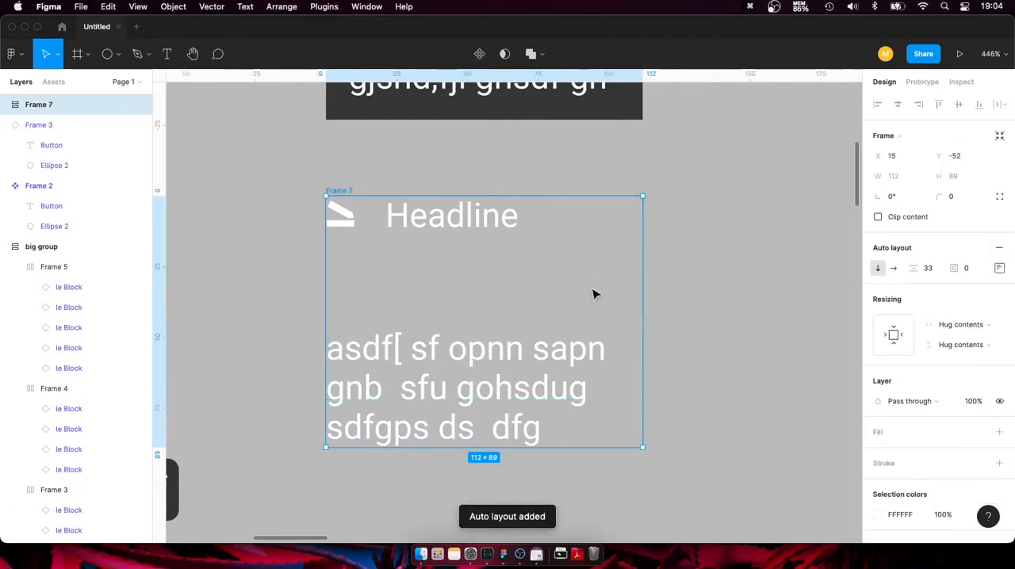
mouse_move(466, 291)
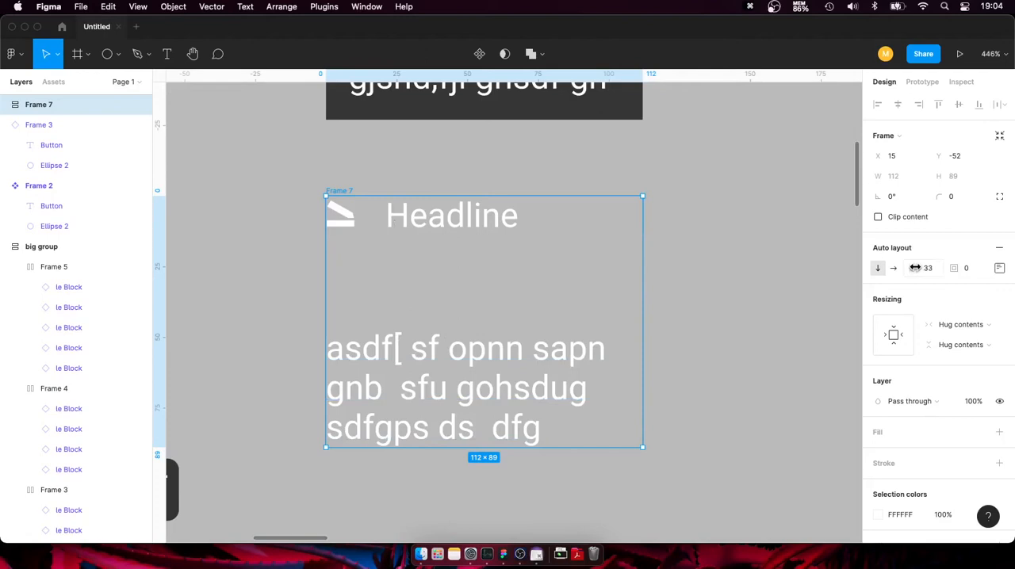
left_click(924, 268)
type("8")
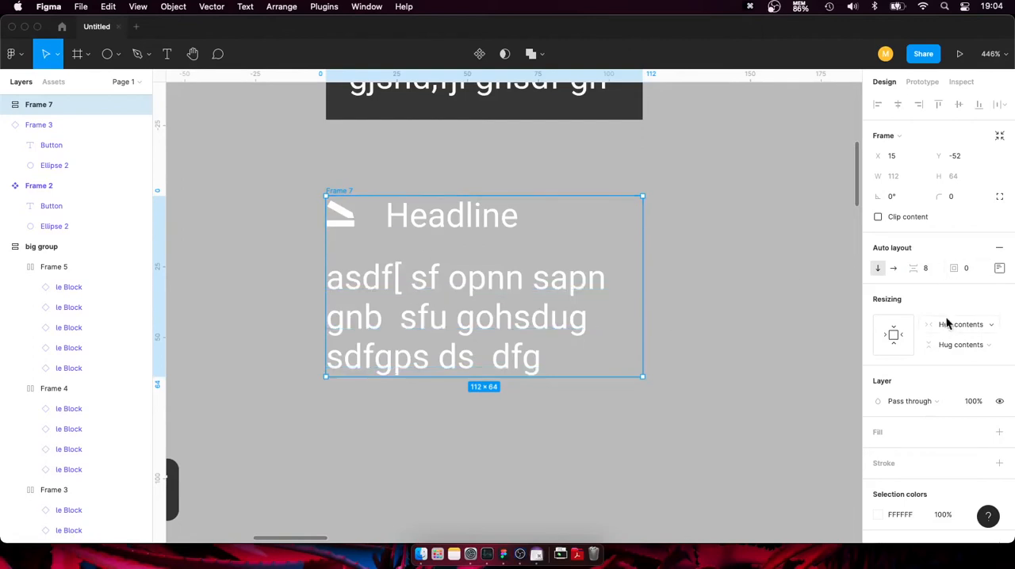
Step: Give the card a 696969 grey fill and 16 padding
left_click(451, 215)
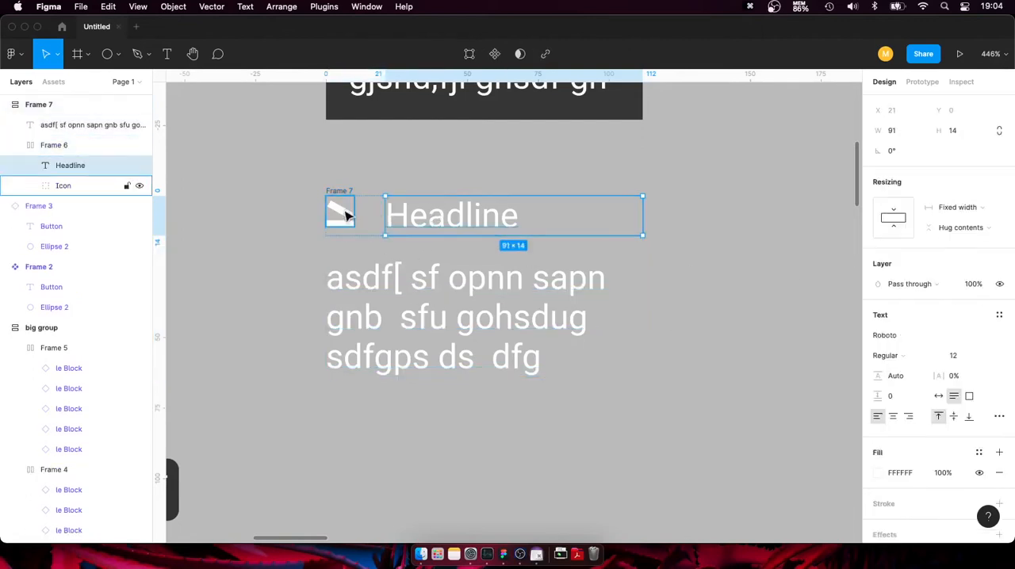
left_click(339, 174)
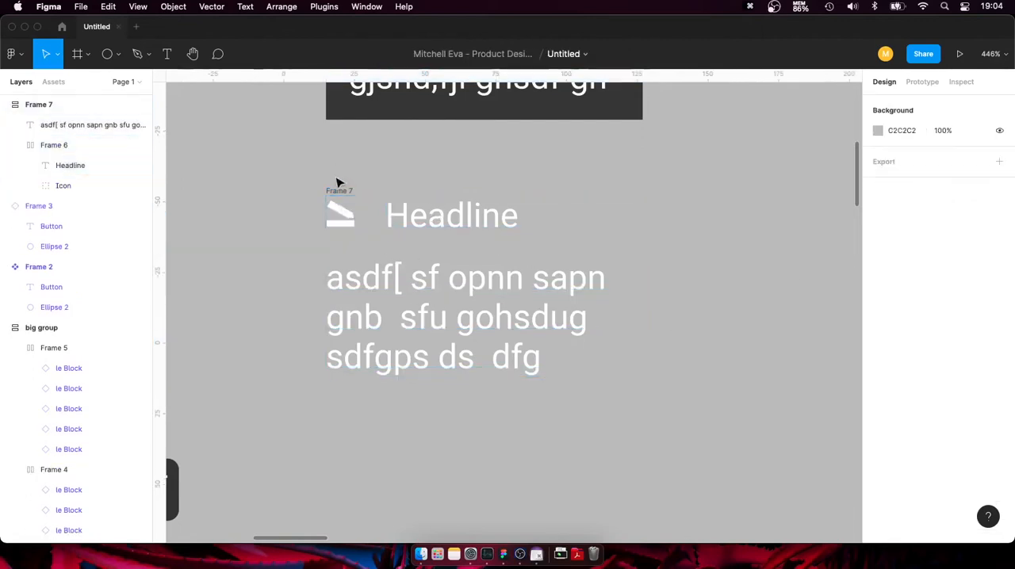
left_click(54, 145)
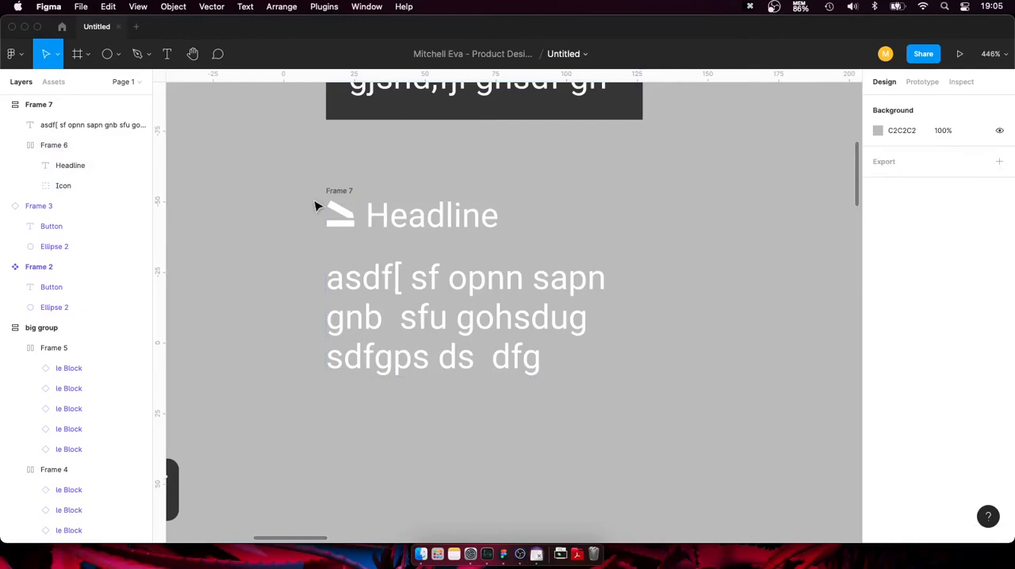
left_click(339, 191)
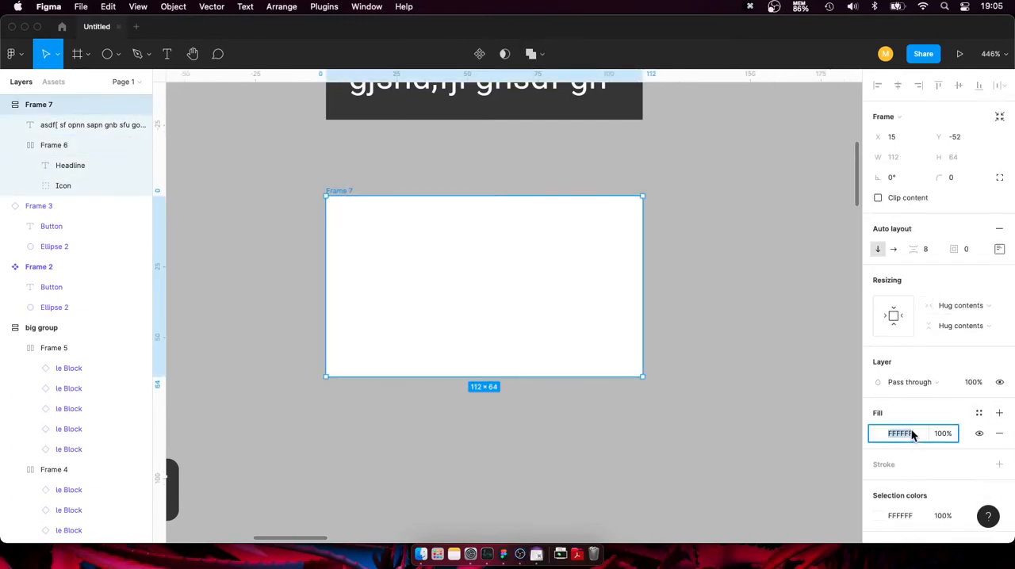
type("6")
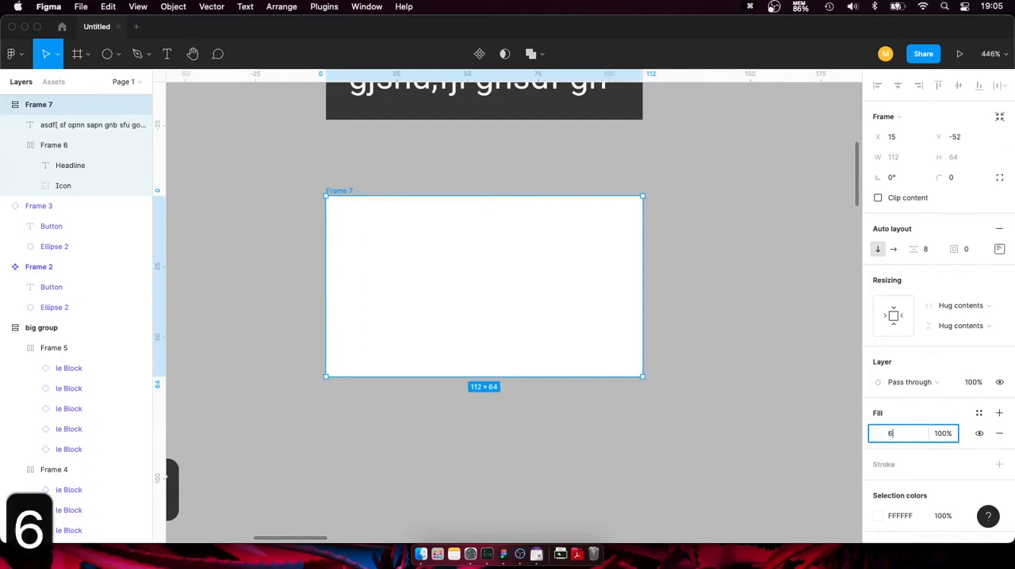
type("696969")
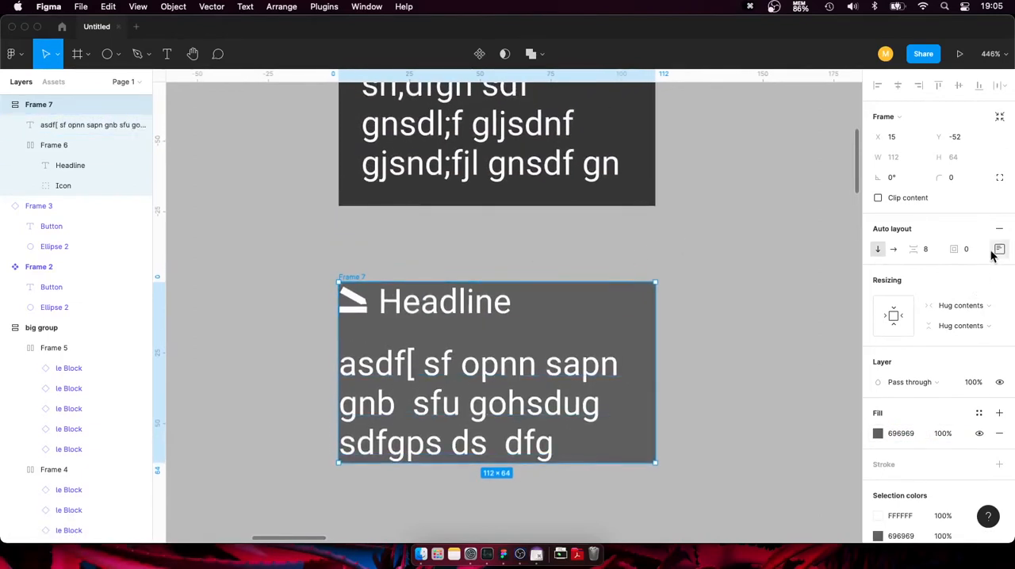
left_click(966, 249)
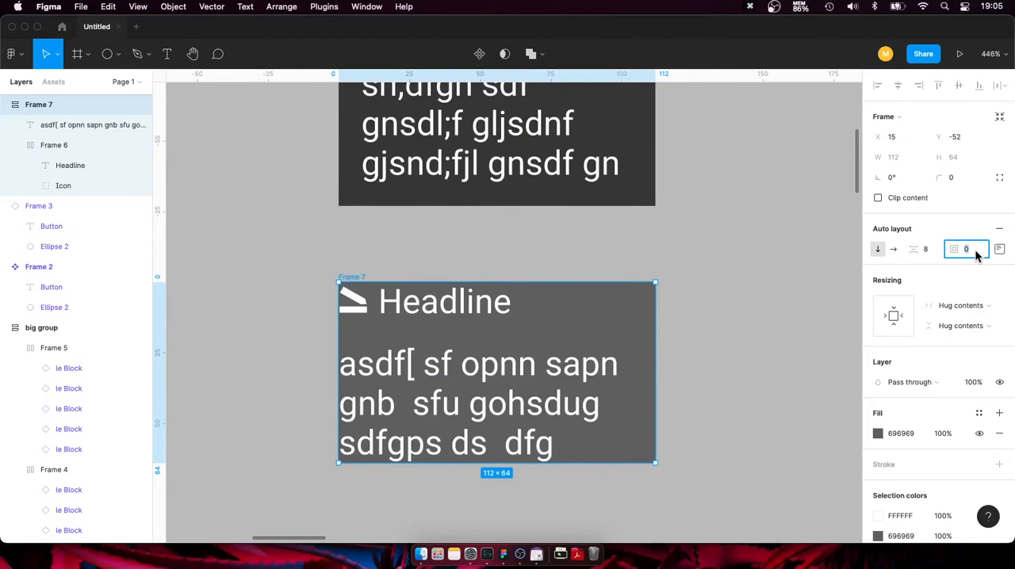
type("16")
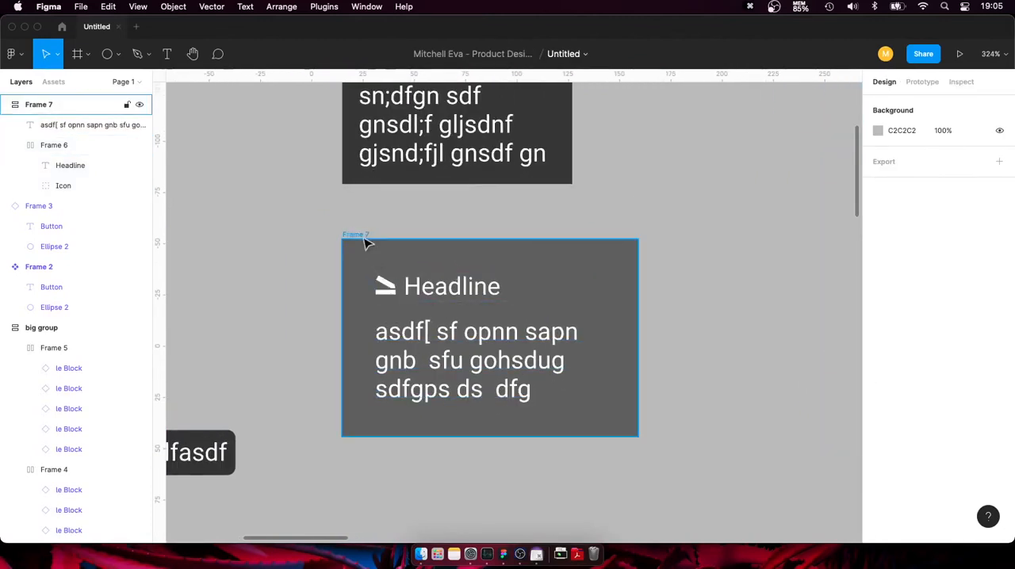
left_click(476, 360)
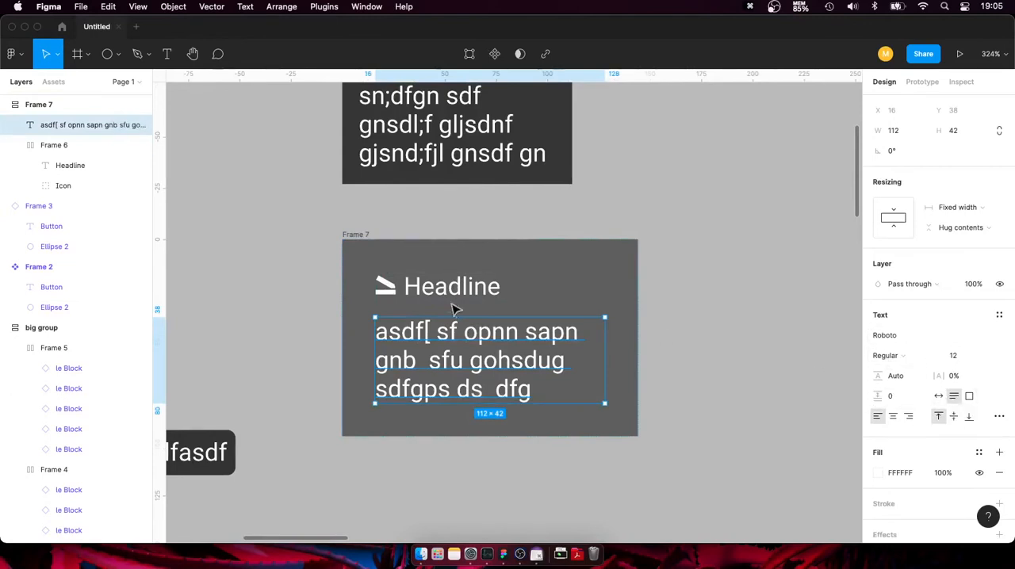
Step: Bold the Headline, make the card a component, and type 'asf asdf asfd' into a copy
left_click(452, 286)
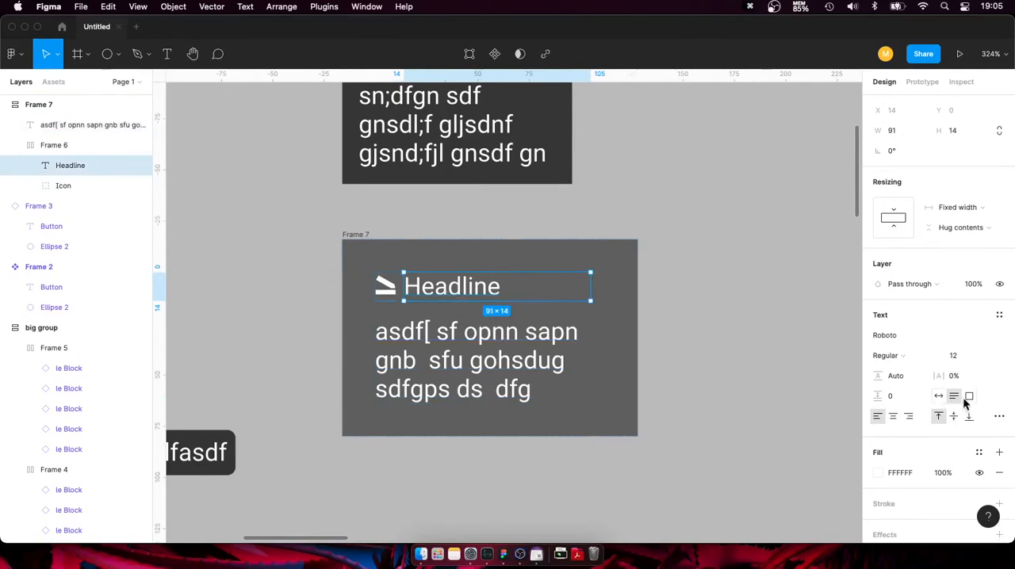
mouse_move(954, 397)
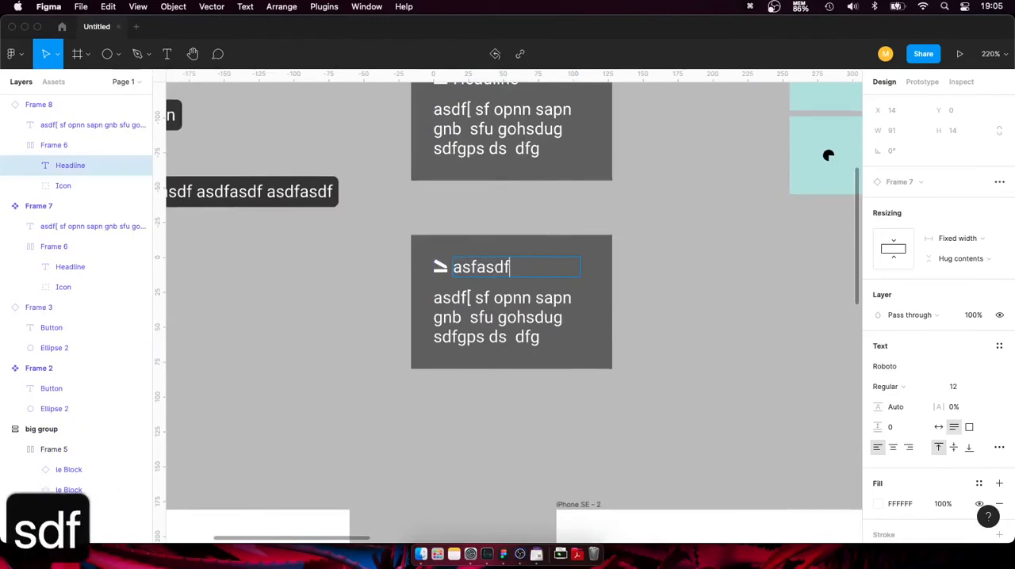
type("asf  asdf asfd asdf safasdf  asdfa sdf asdf asdf as")
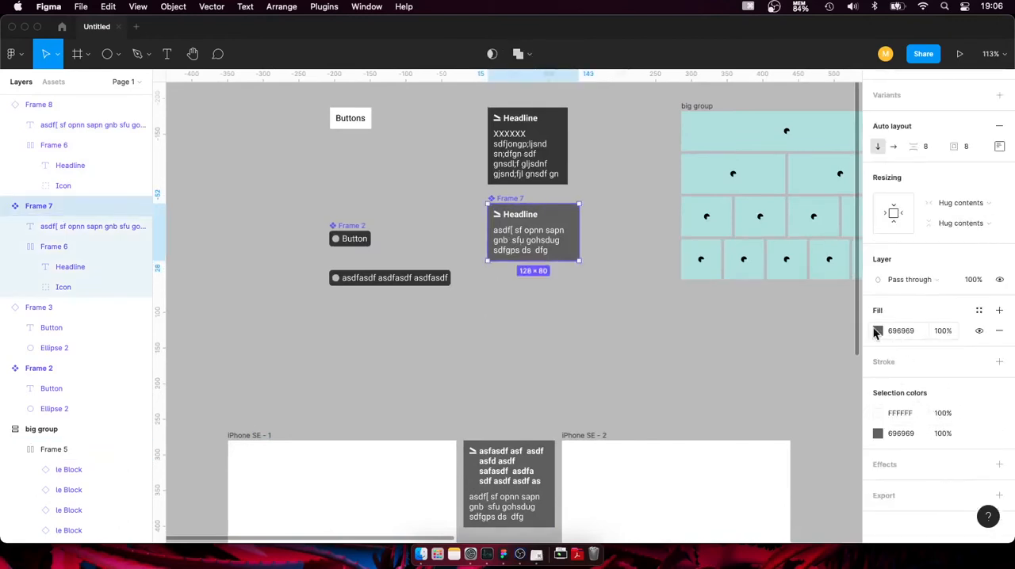
Step: Change the notes card's fill to blue and add a small square above the section labels
left_click(878, 331)
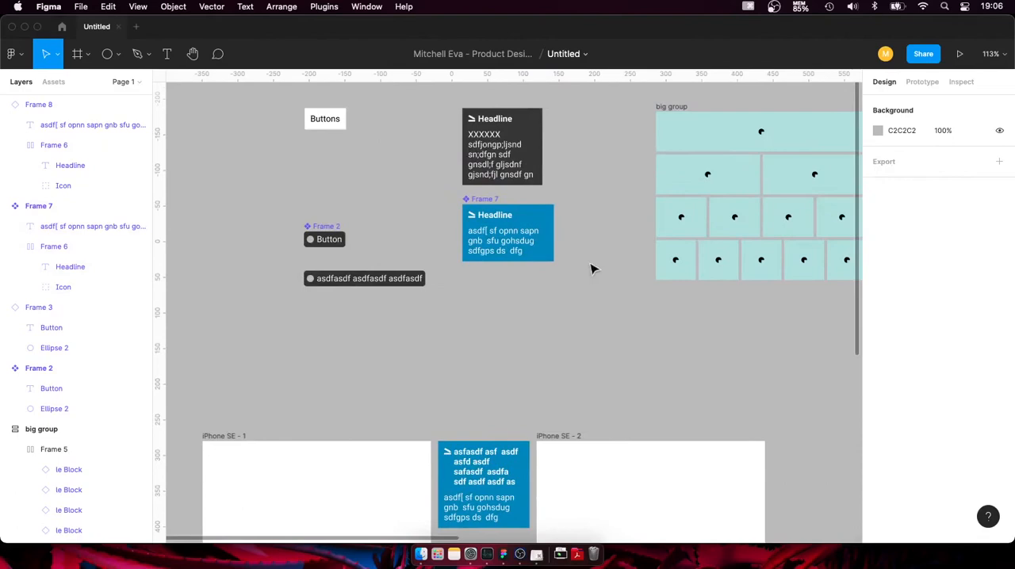
scroll("down", 3)
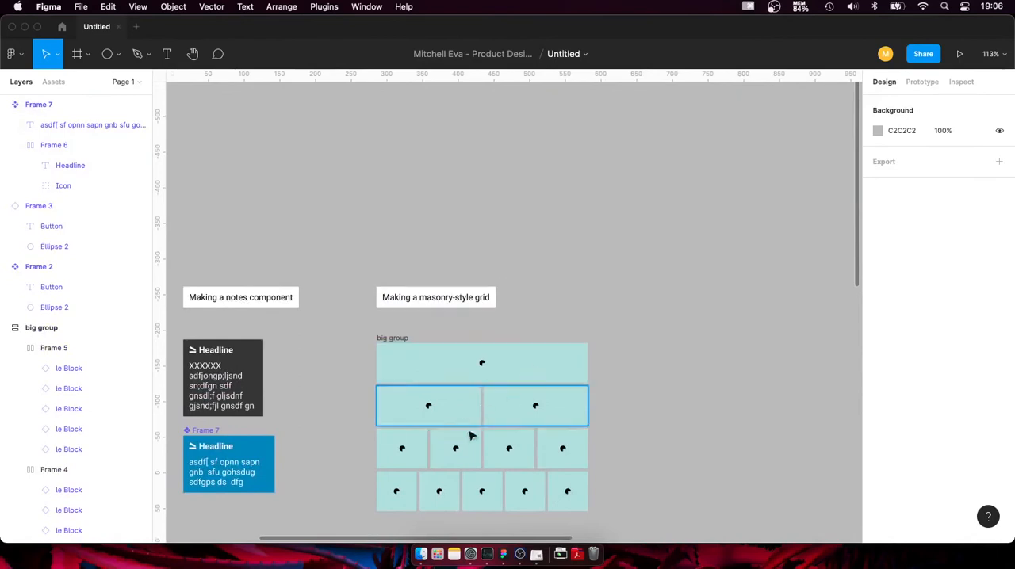
left_click(118, 54)
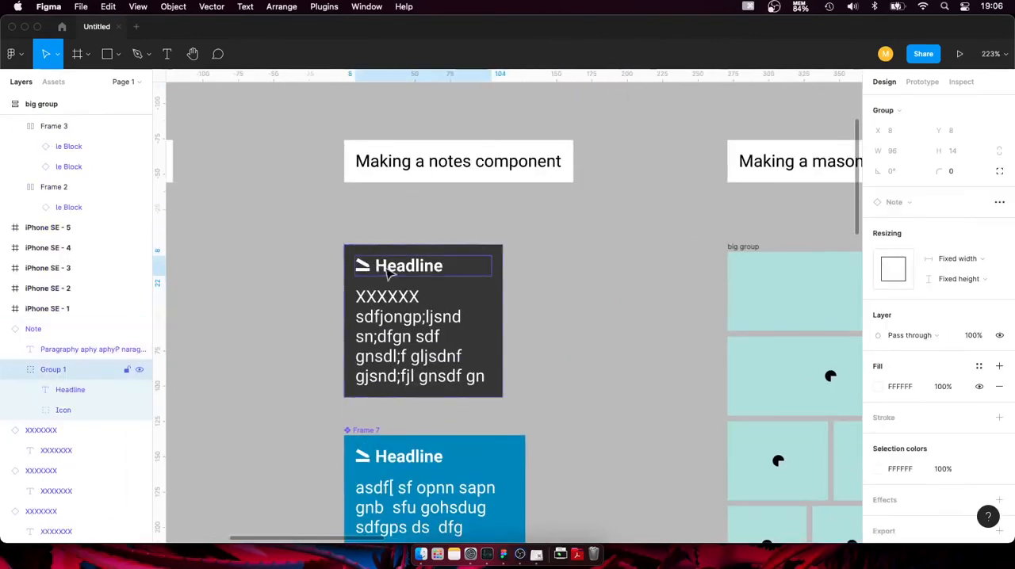
scroll("down", 3)
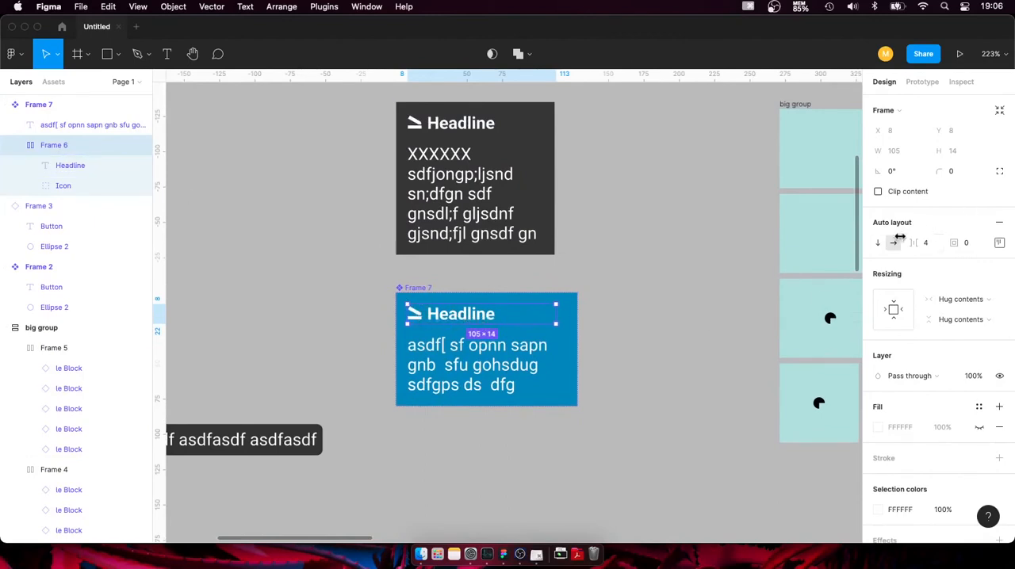
mouse_move(893, 243)
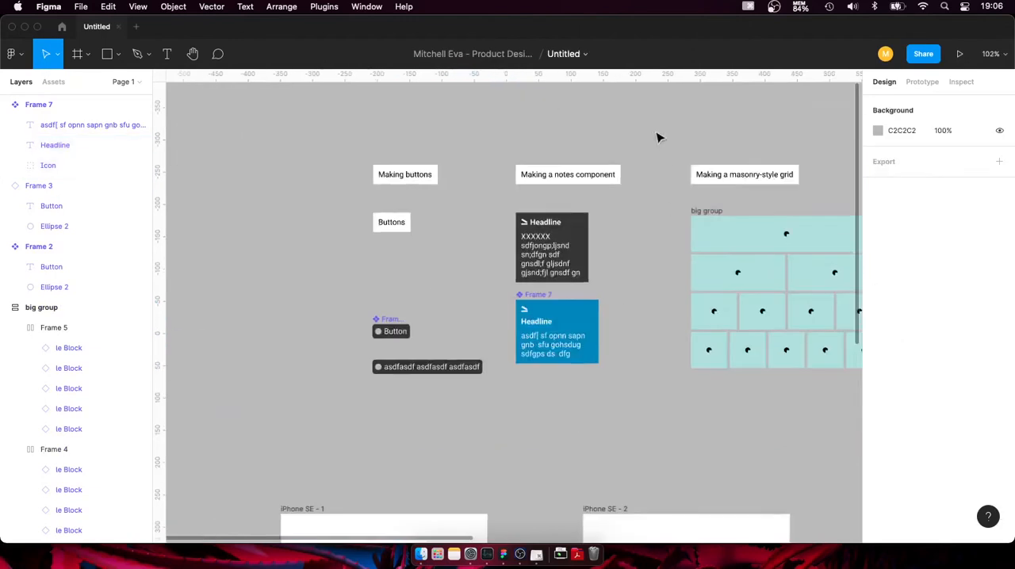
left_click(107, 54)
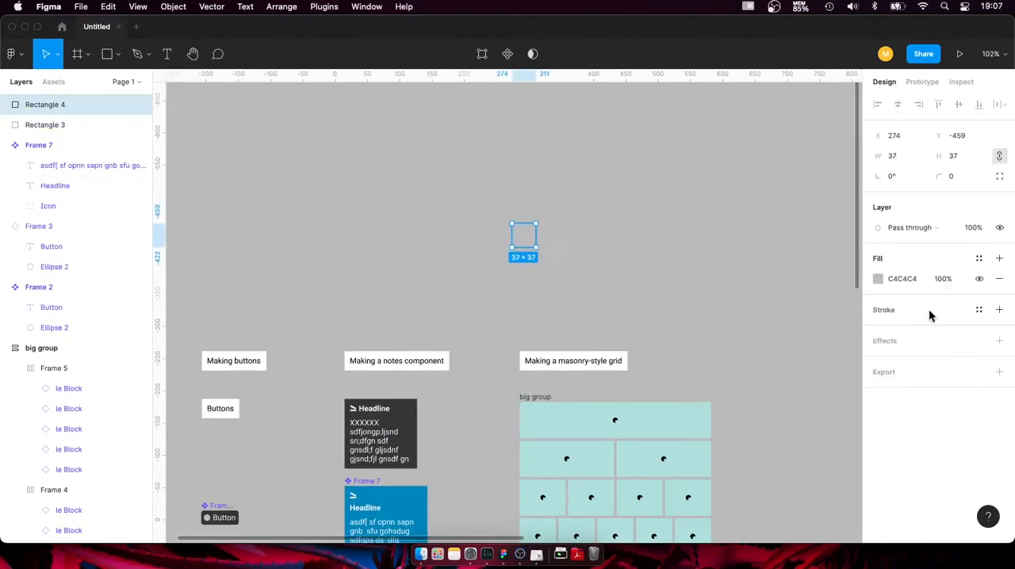
Step: Select the arc-icon tile instance and duplicate it with Cmd+D
left_click(877, 279)
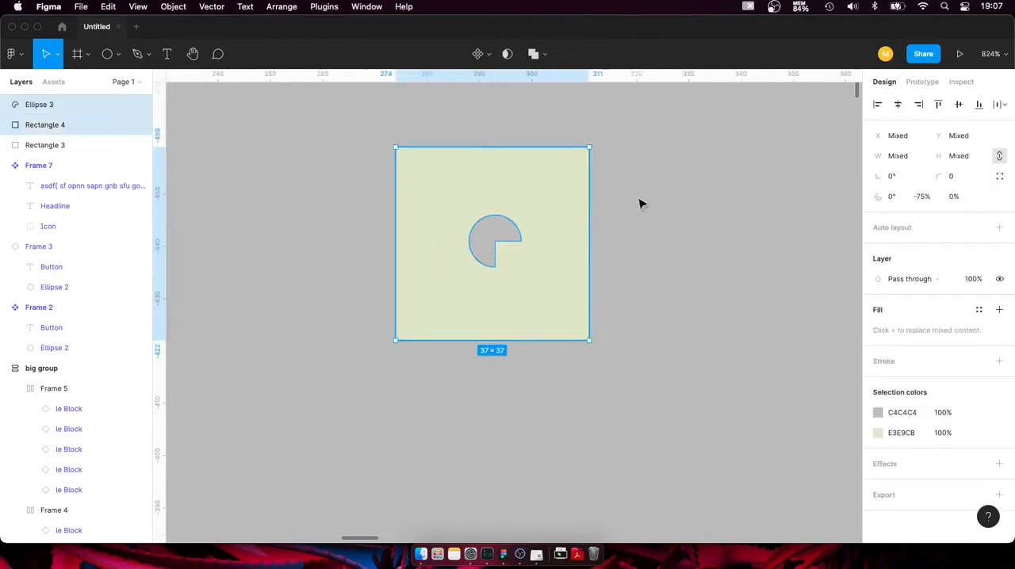
mouse_move(700, 202)
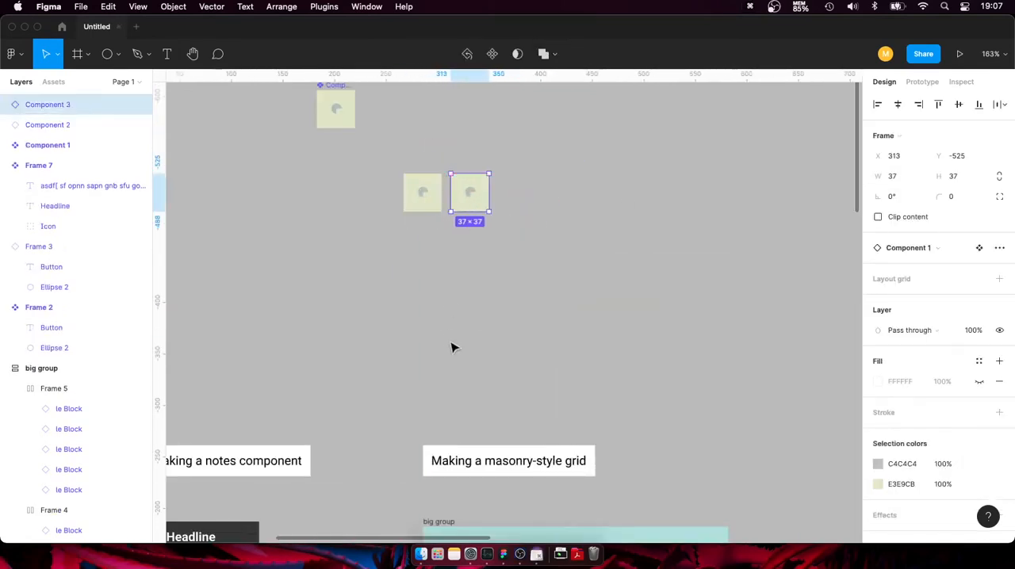
key("cmd+d")
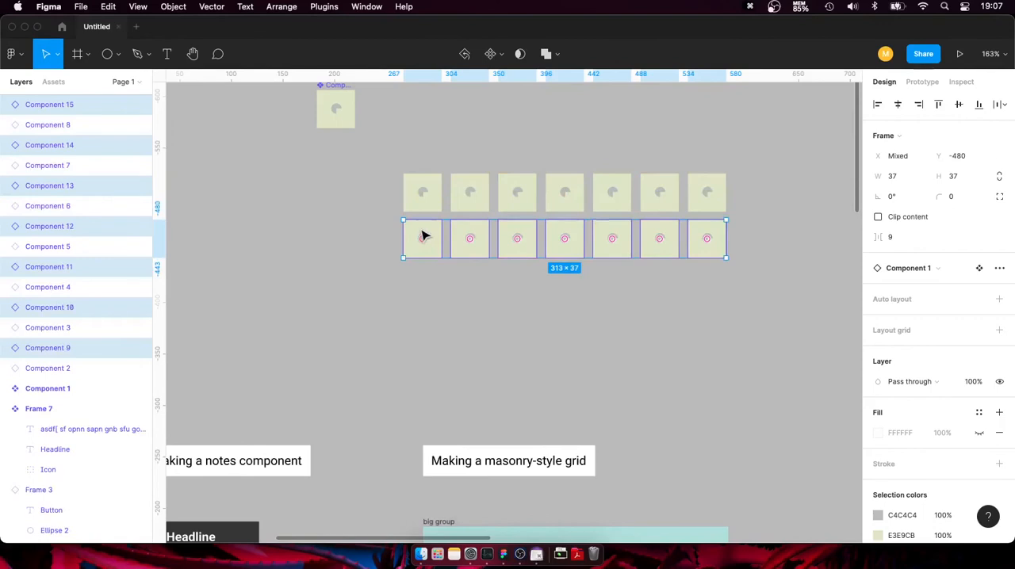
Step: Duplicate the tile twice more and group the resulting tile row
key("cmd+d")
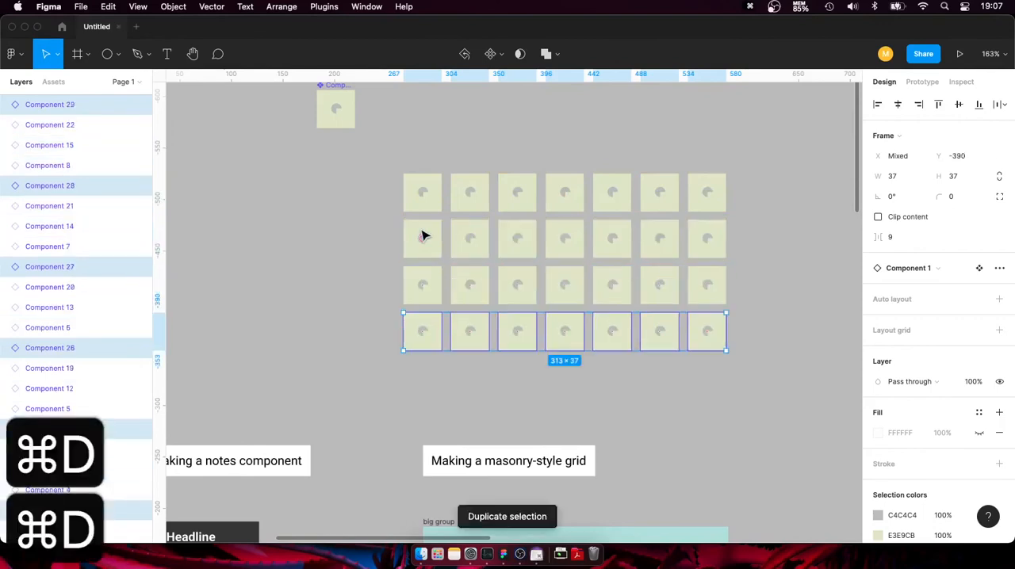
key("cmd+d")
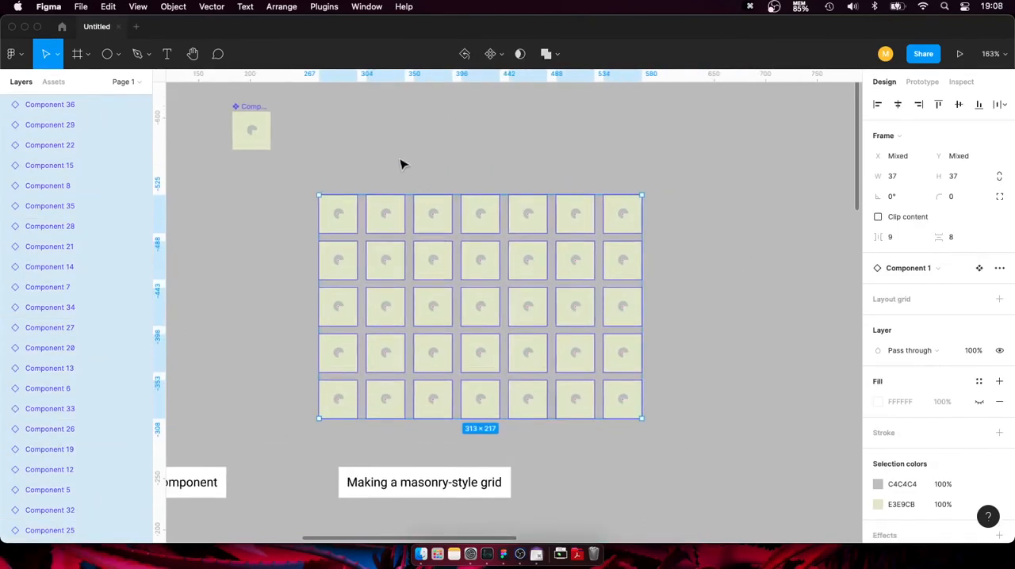
mouse_move(395, 163)
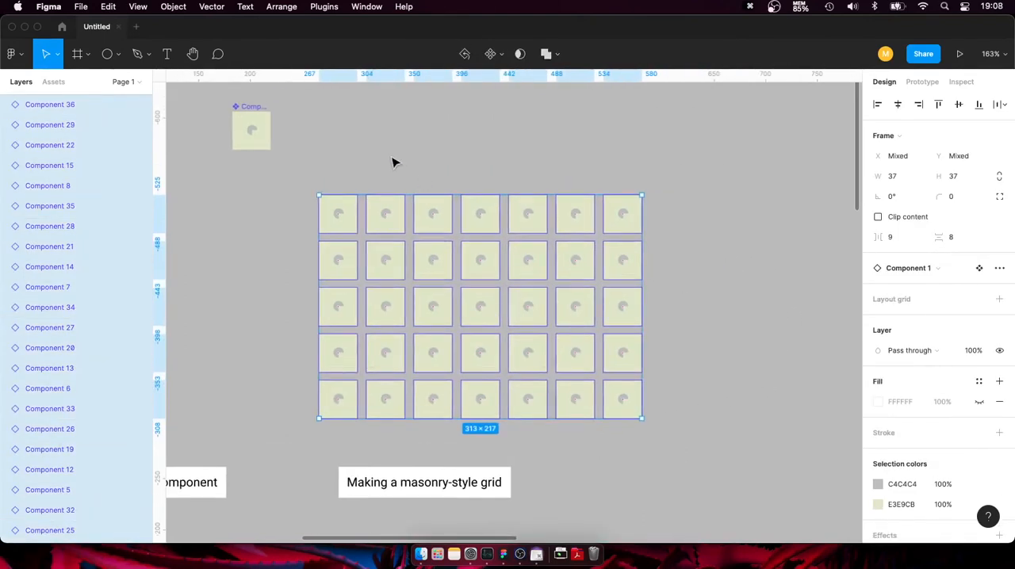
key("cmd+g")
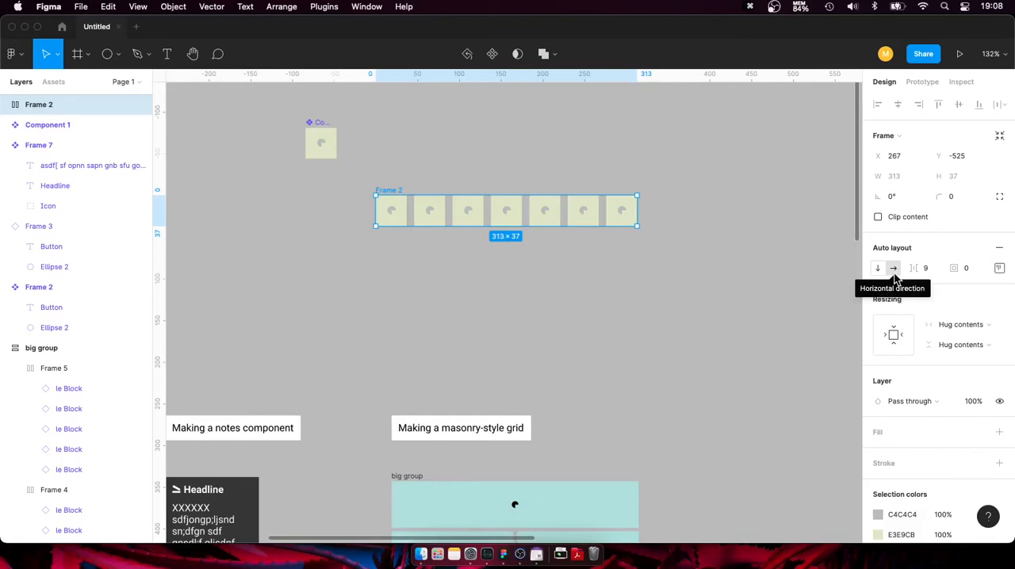
mouse_move(878, 268)
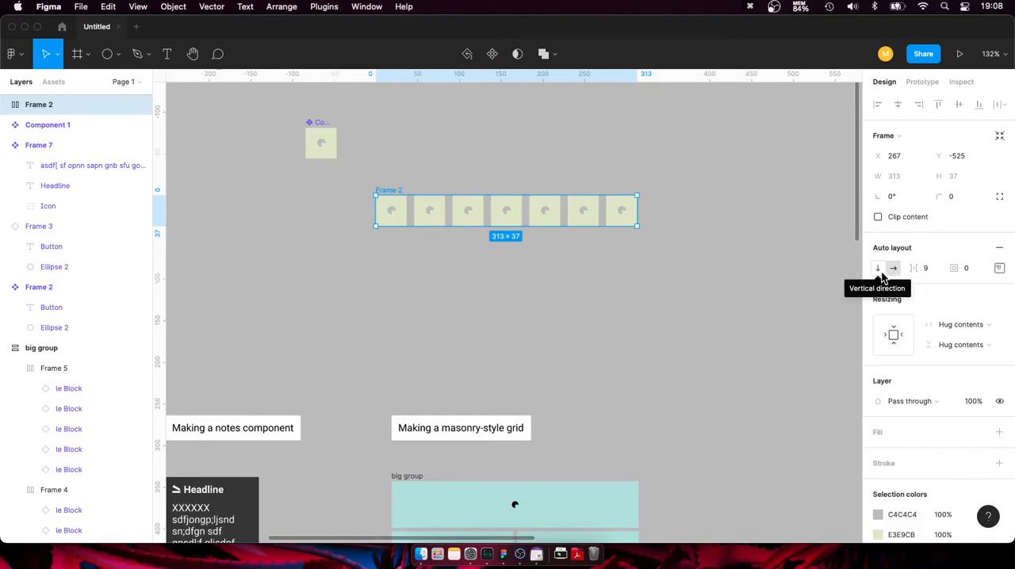
Step: Switch the tile row's auto-layout direction to vertical, briefly toggling back to horizontal first
left_click(877, 268)
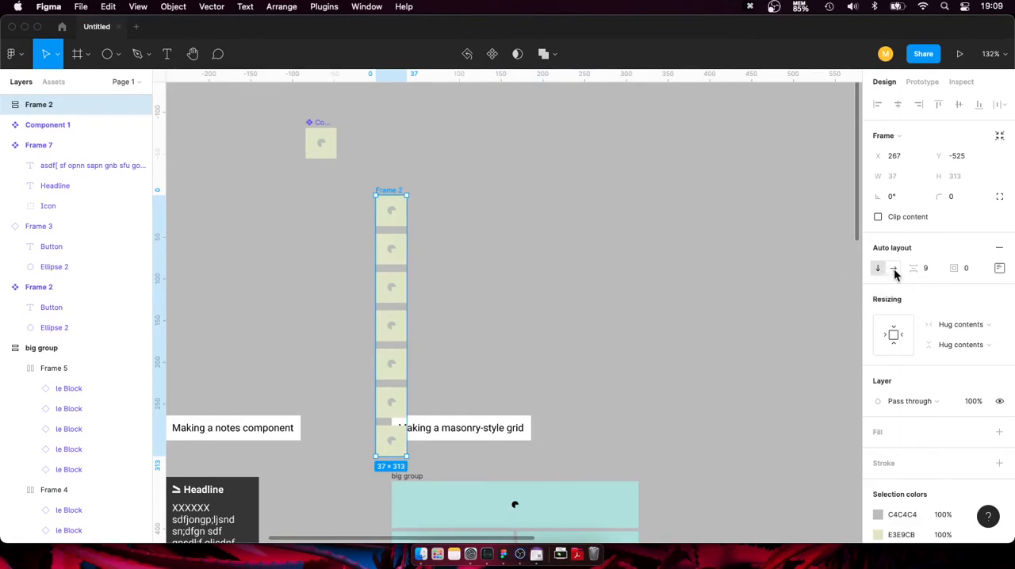
left_click(893, 268)
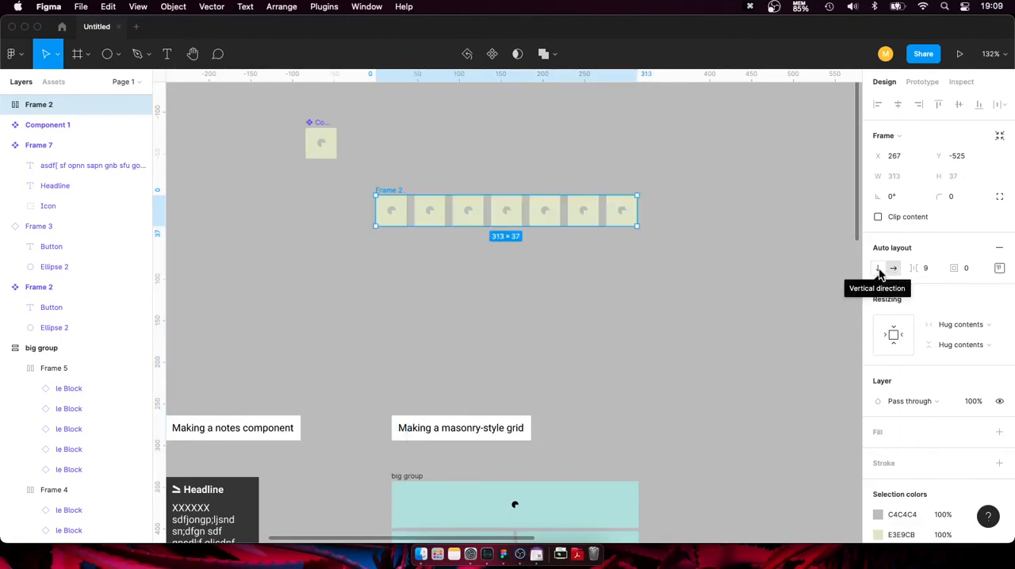
left_click(877, 268)
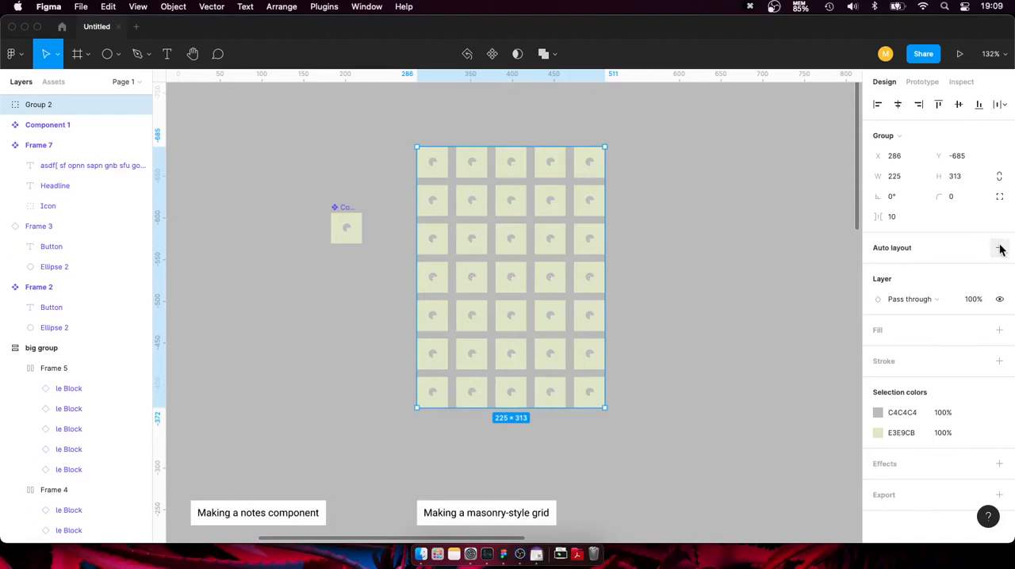
Step: Add horizontal auto layout to the columns with spacing 4, and set tile spacing to 4
left_click(1000, 247)
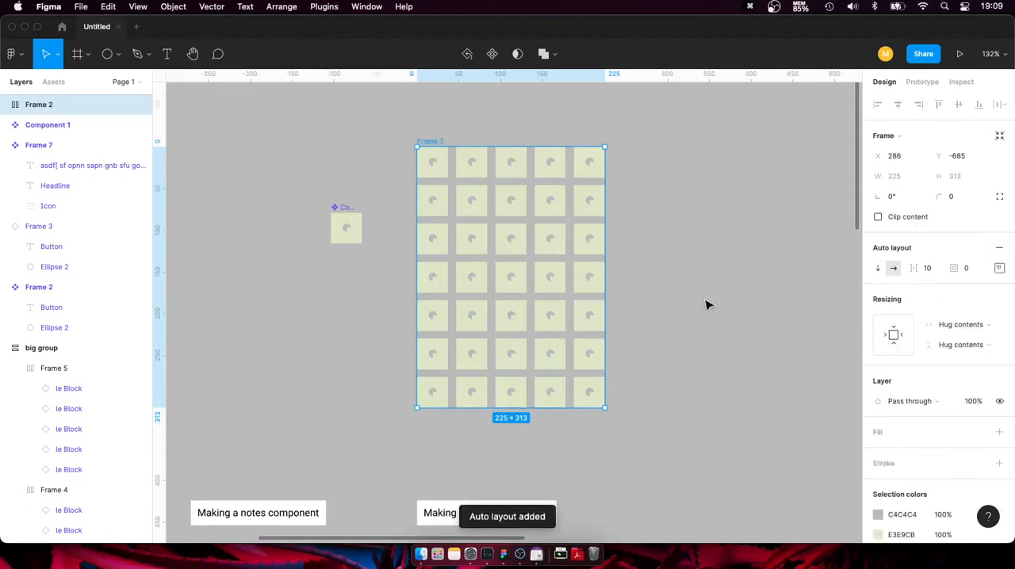
left_click(893, 268)
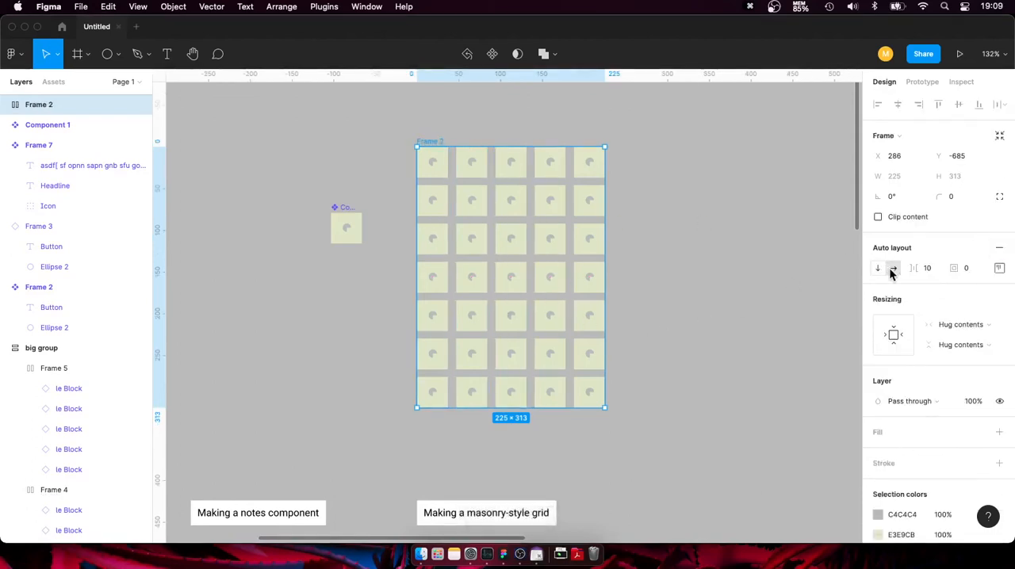
mouse_move(893, 268)
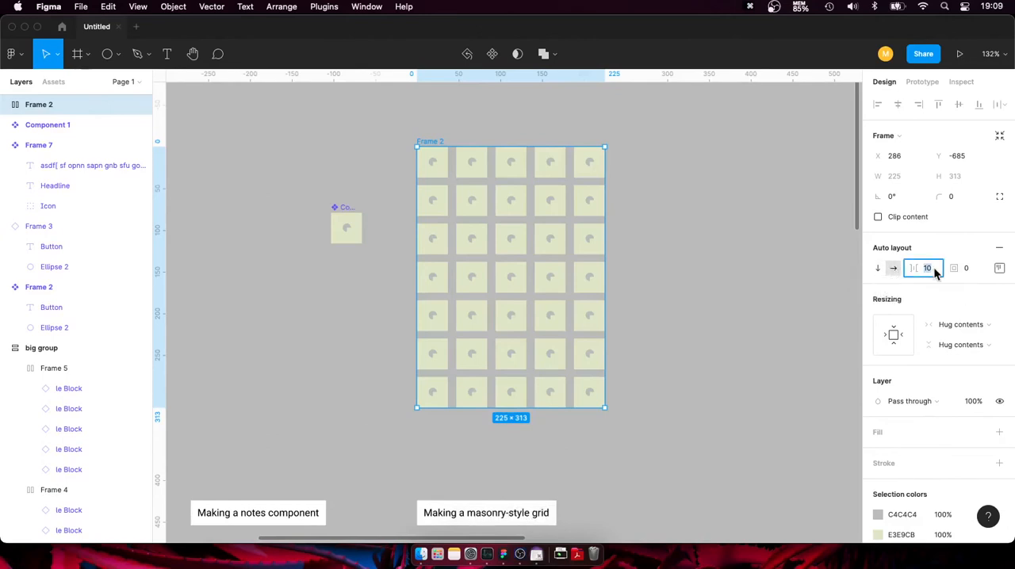
type("4")
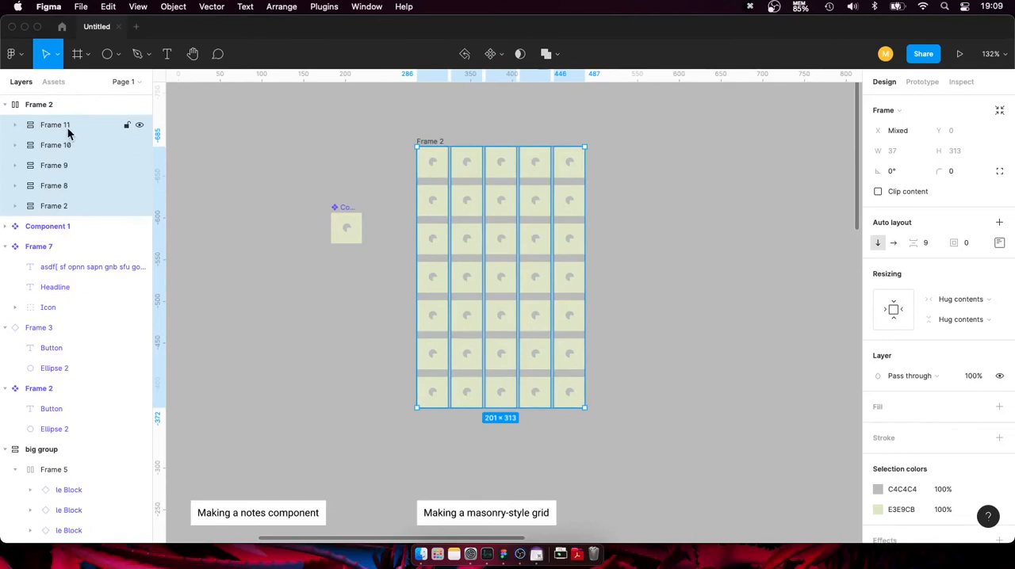
mouse_move(67, 206)
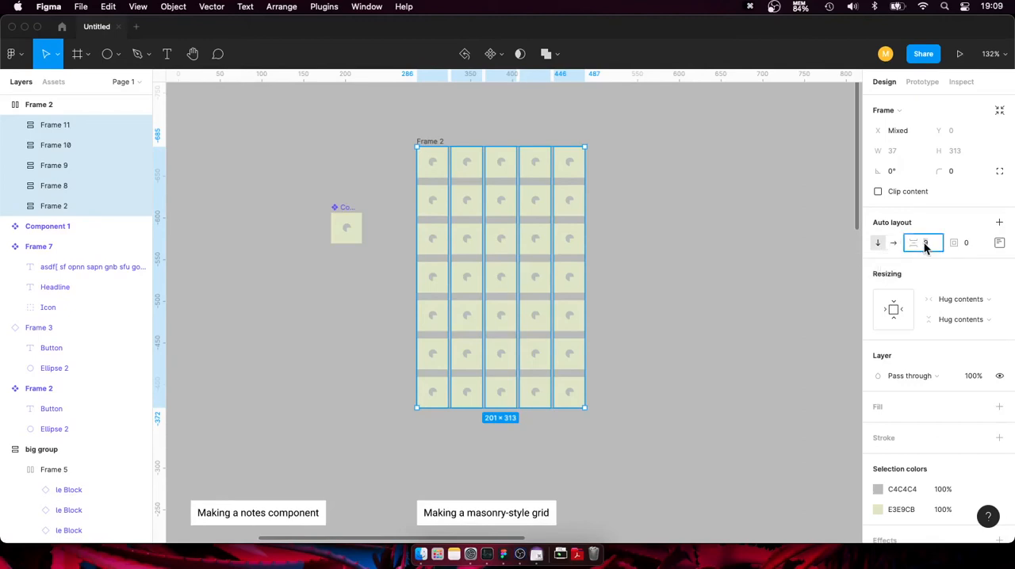
type("4")
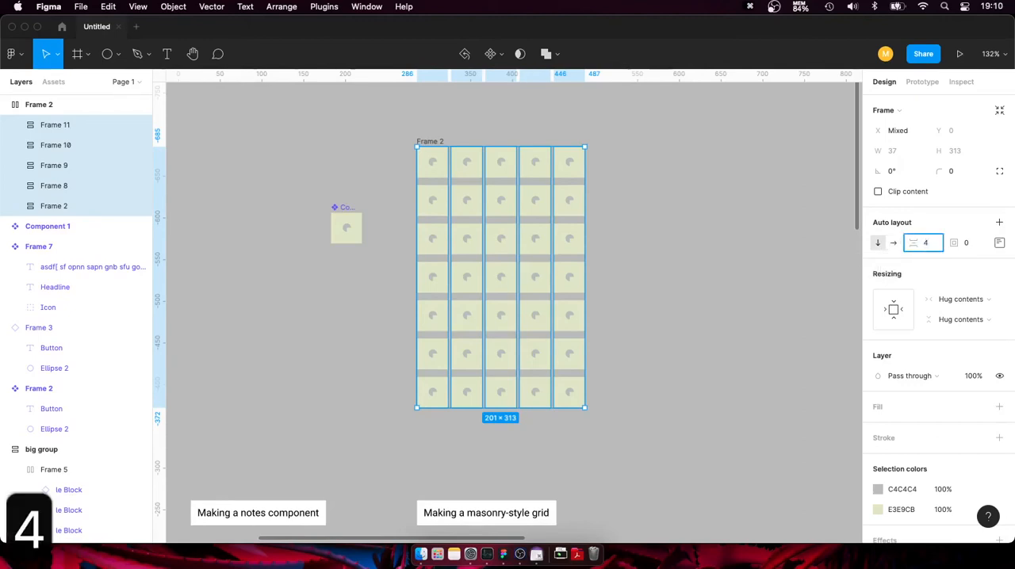
left_click(684, 318)
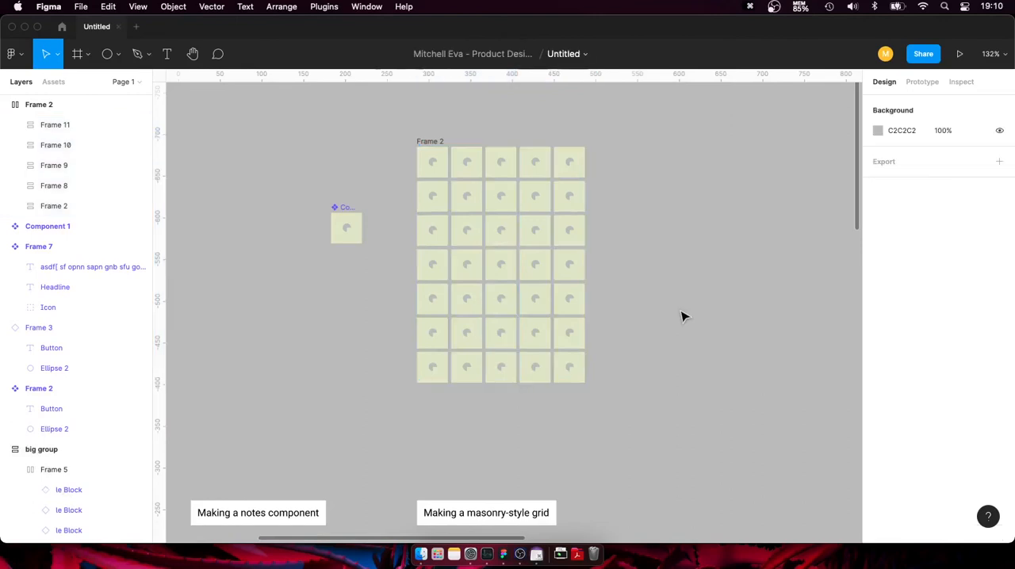
mouse_move(670, 291)
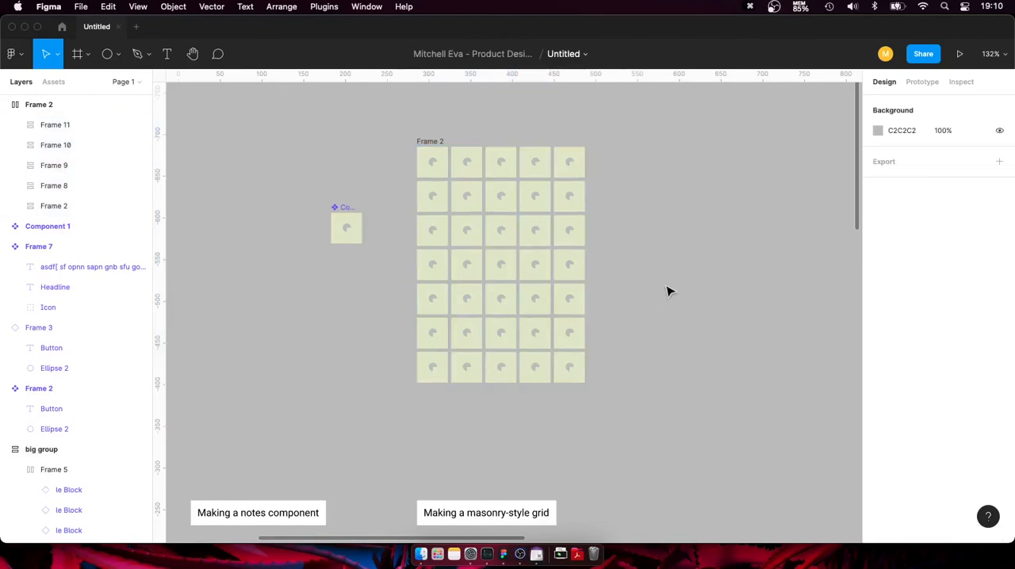
Step: Select the column frames, adjust height resizing, and set the tiles to fill their column's height
left_click(467, 230)
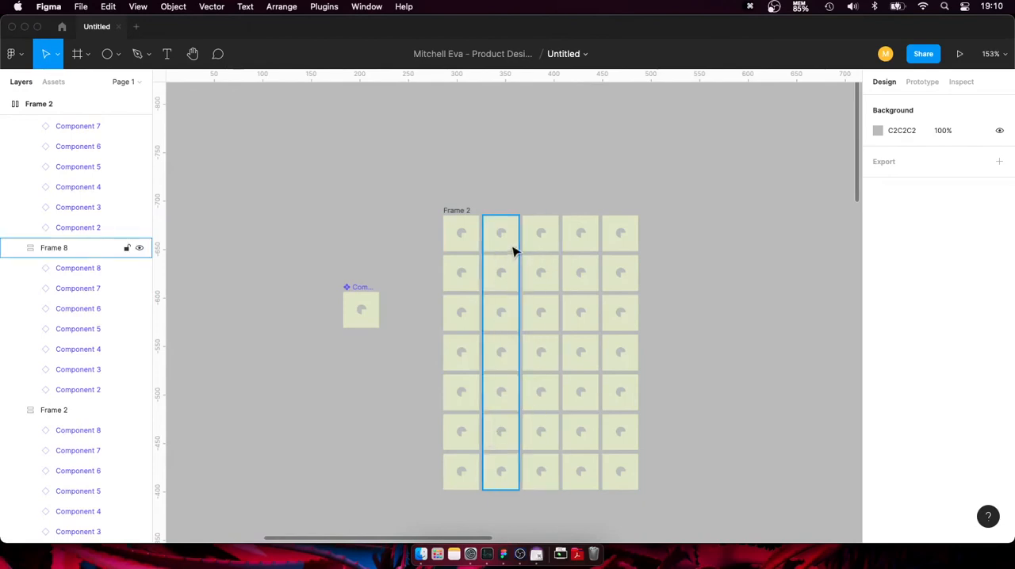
left_click(540, 311)
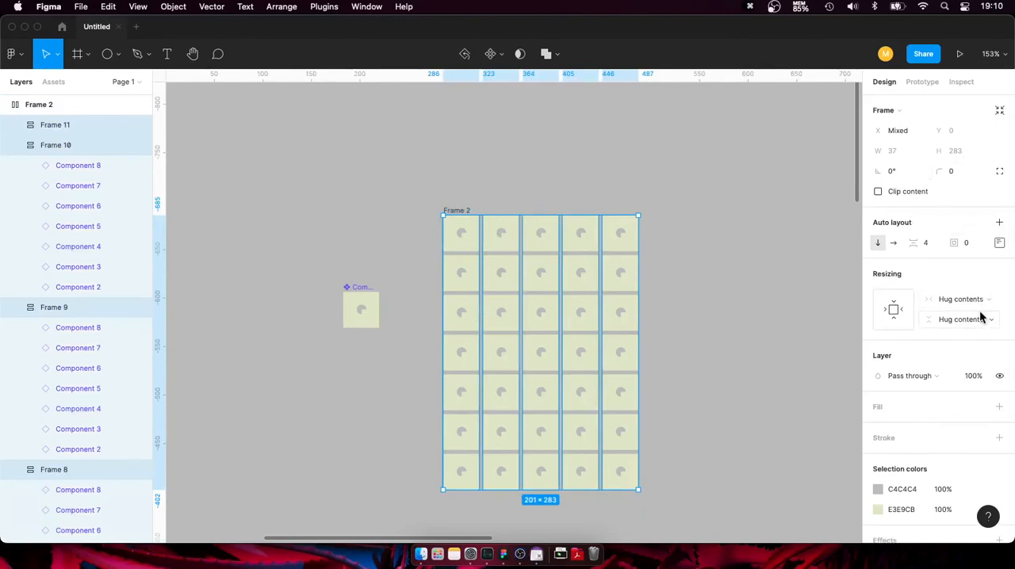
left_click(959, 319)
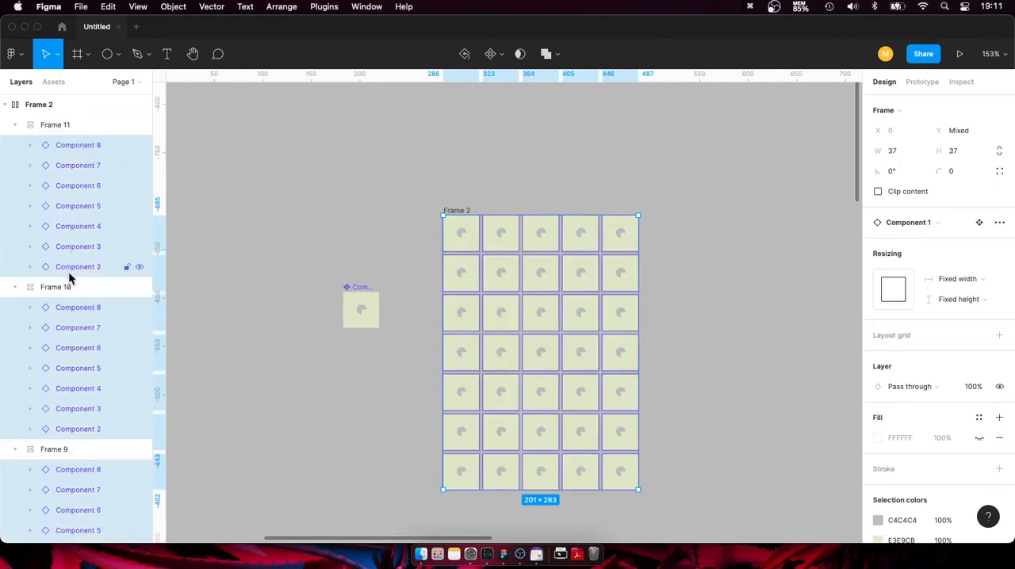
scroll("down", 3)
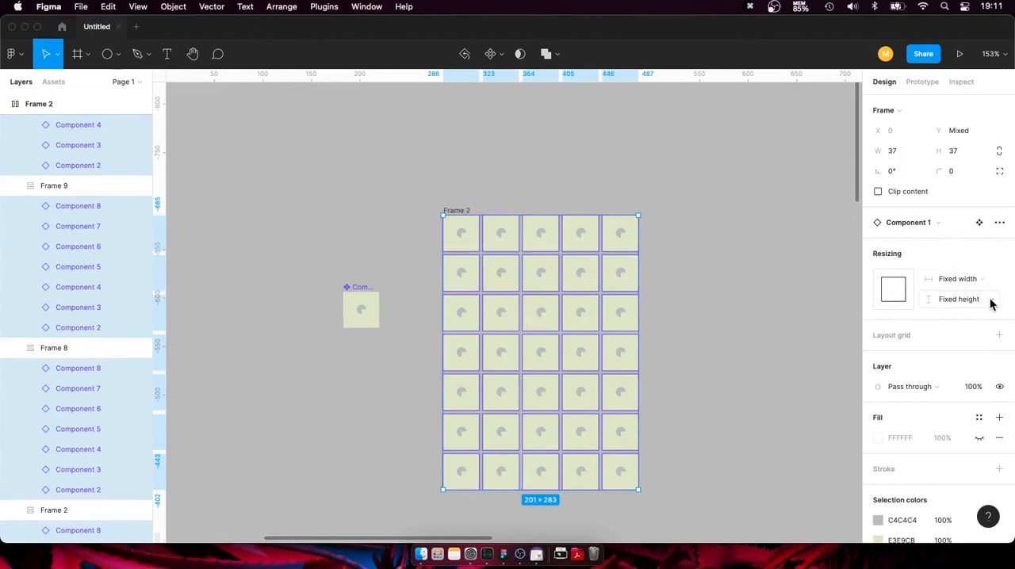
left_click(959, 299)
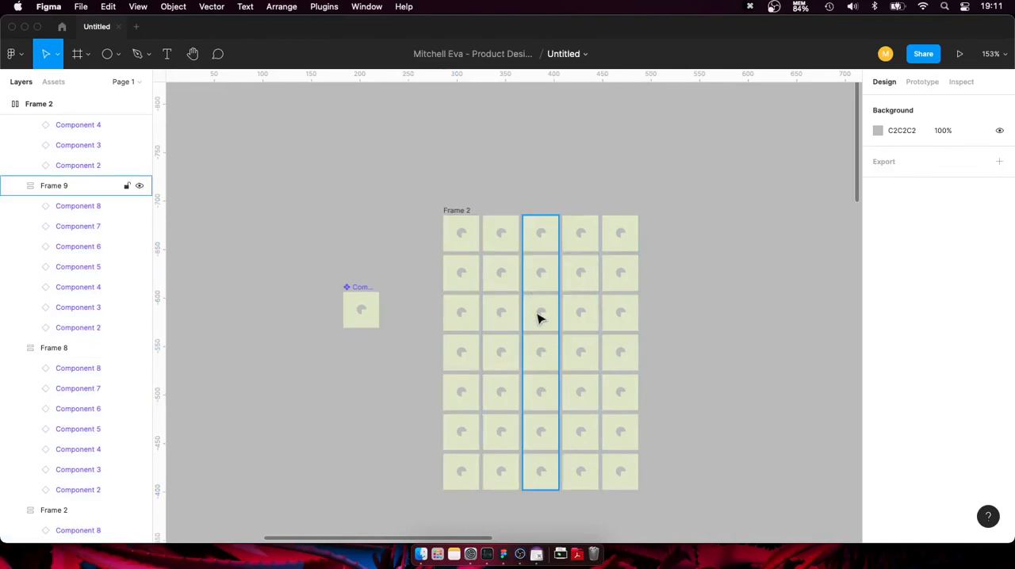
Step: Select a third-column tile, then paste an extra tile into the second column
left_click(540, 311)
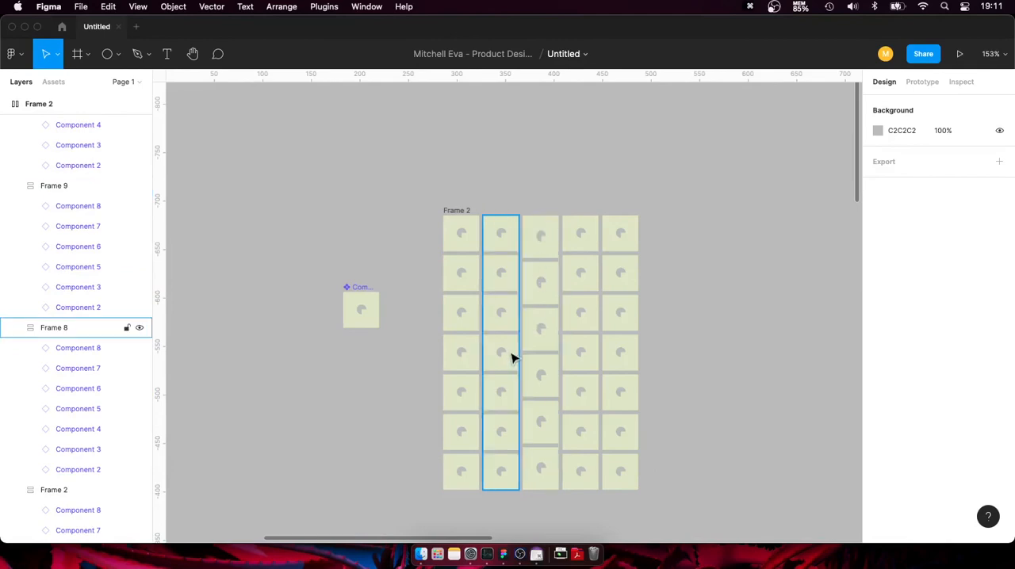
left_click(501, 353)
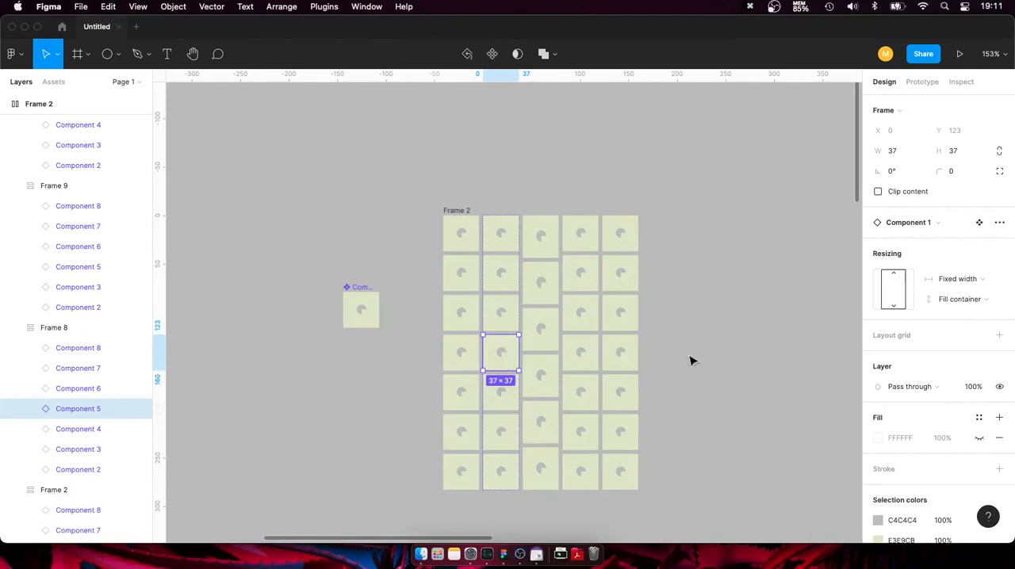
key("cmd+v")
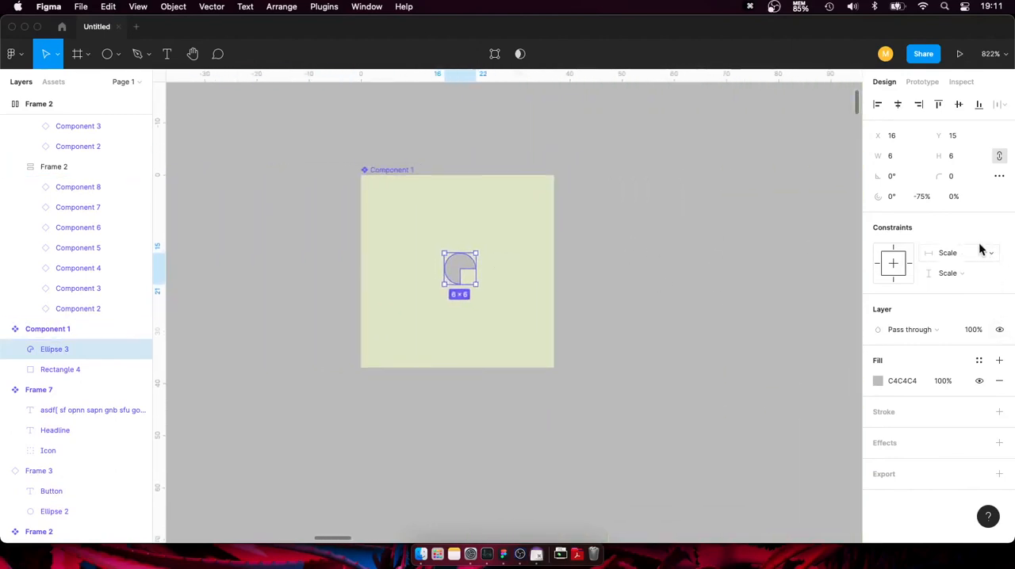
Step: Constrain the arc icon to Center/Center and change its fill colour to green
left_click(959, 273)
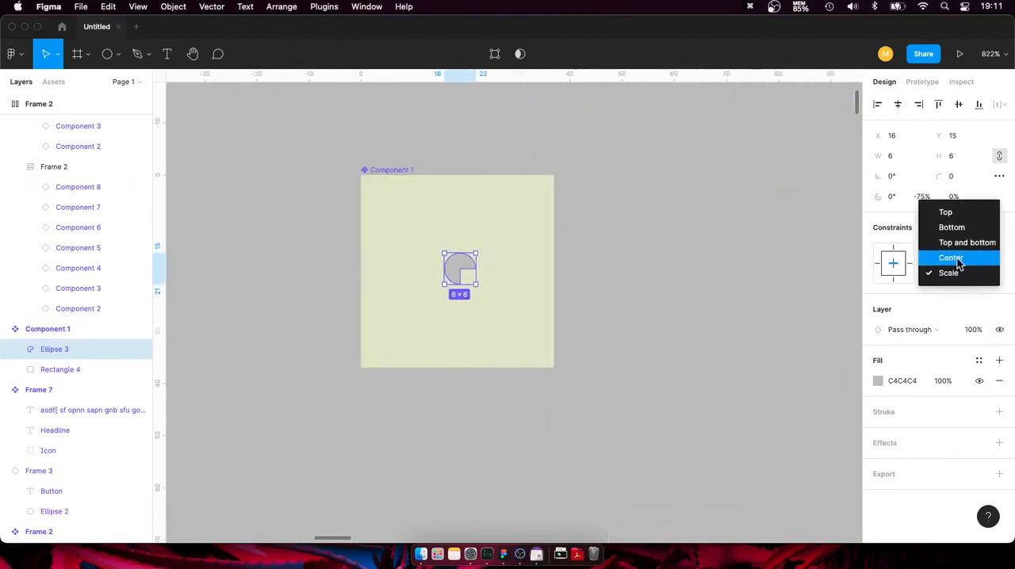
left_click(878, 380)
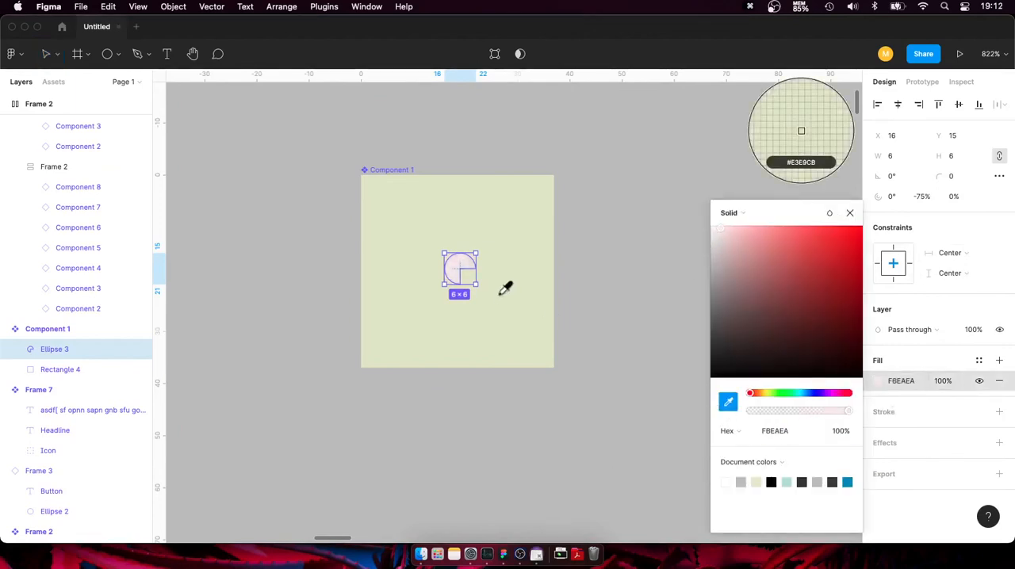
left_click(823, 246)
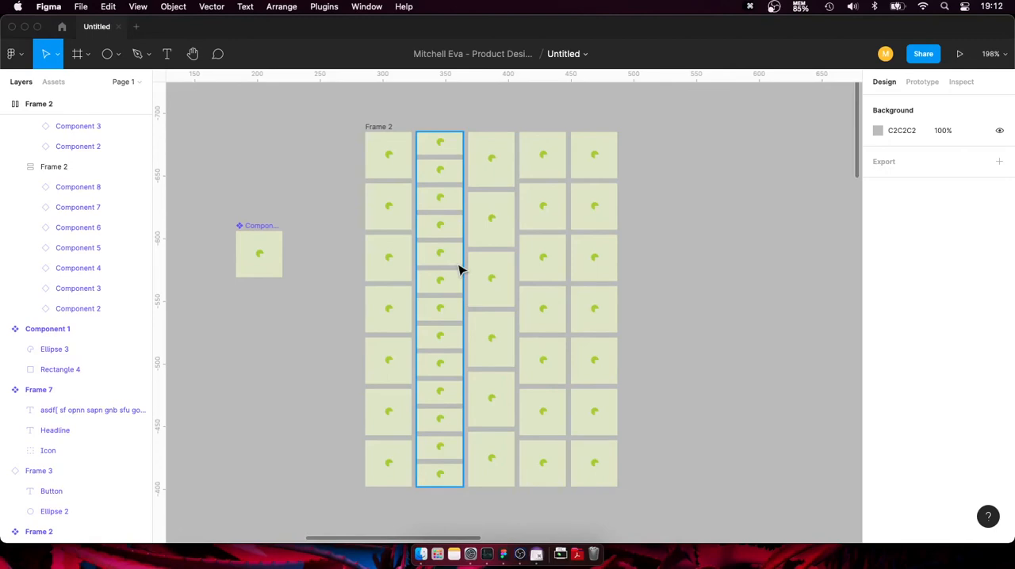
left_click(543, 255)
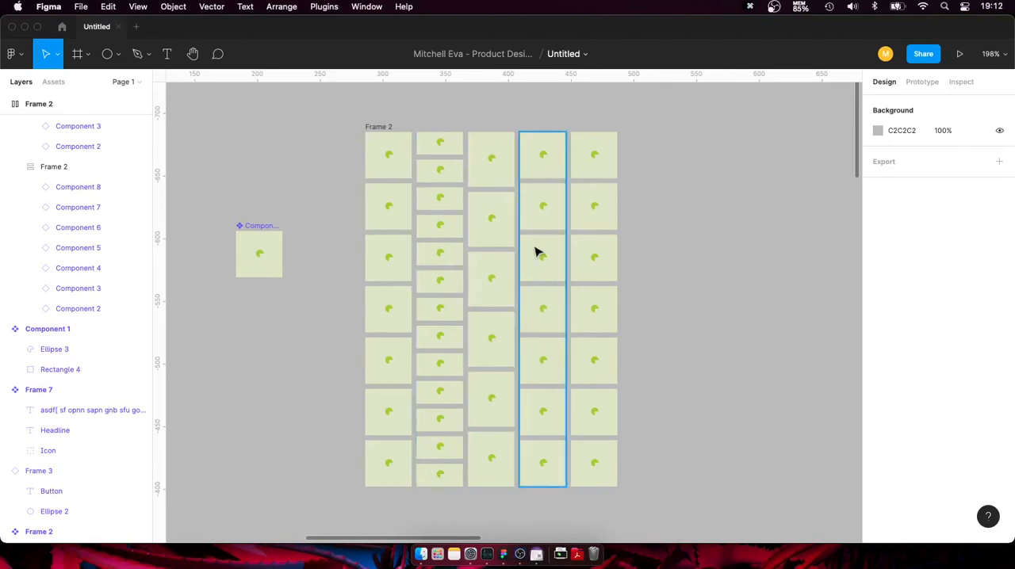